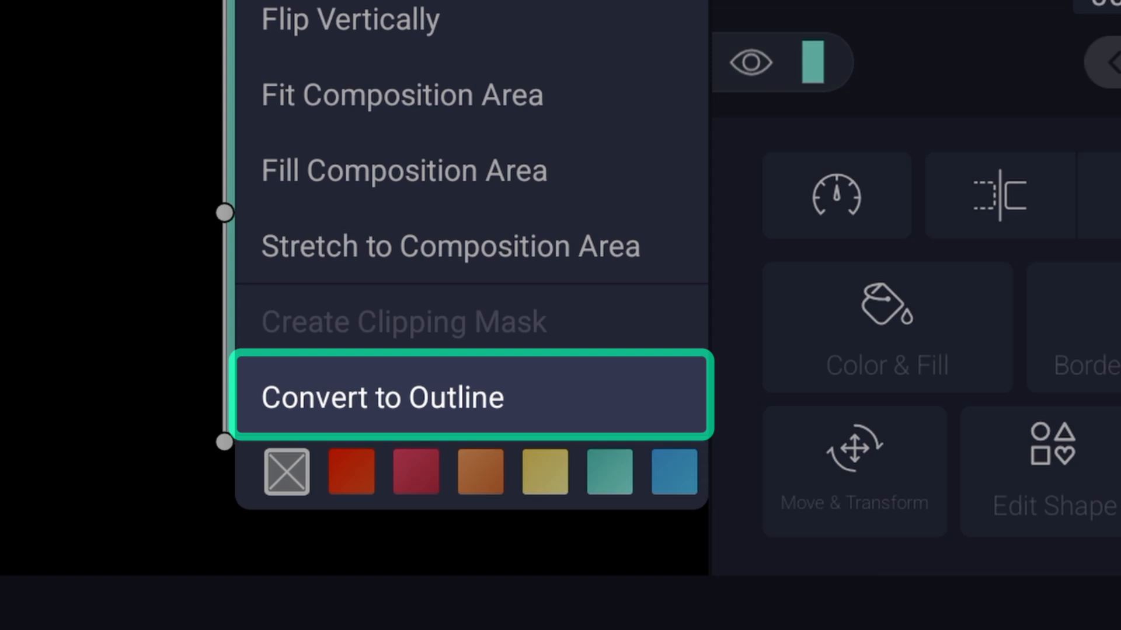
# Convert the skirt rectangle to an outline and curve its hem with an added bottom point.
pyautogui.click(471, 397)
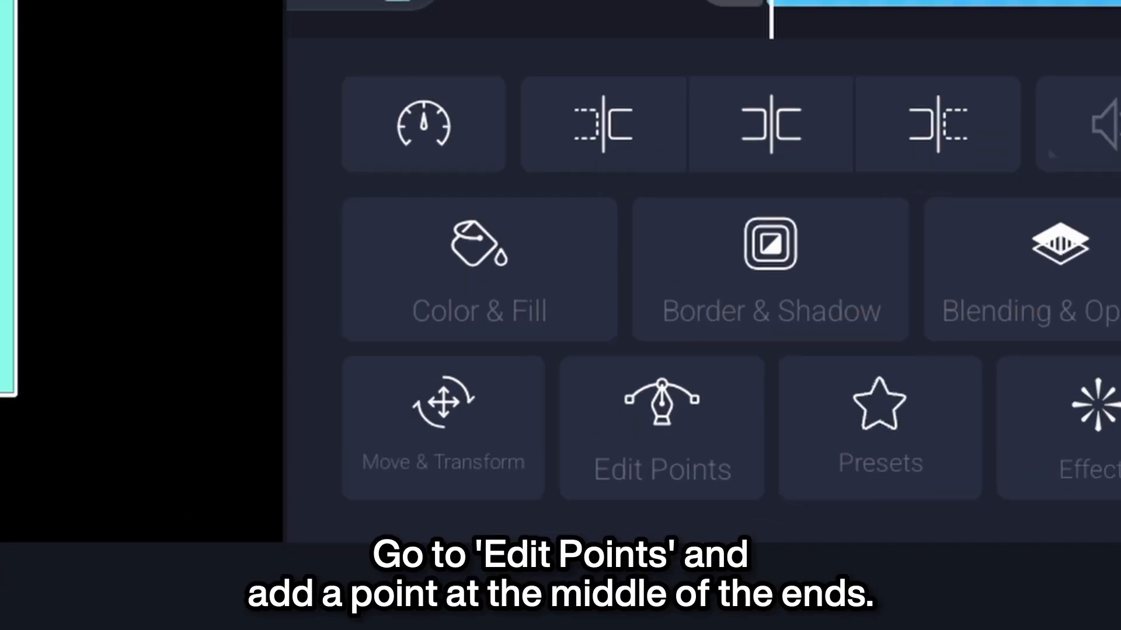
pyautogui.click(662, 429)
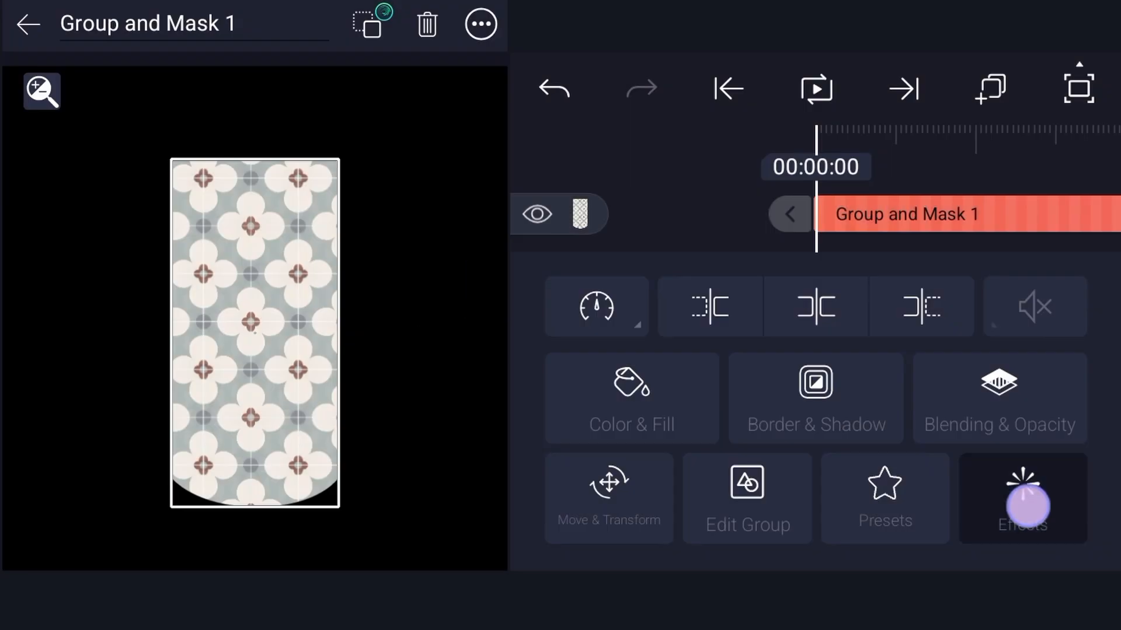
# Add a Pinch/Bulge effect with Radius 0.605 and Strength -0.53 to cinch the waist.
pyautogui.click(1021, 499)
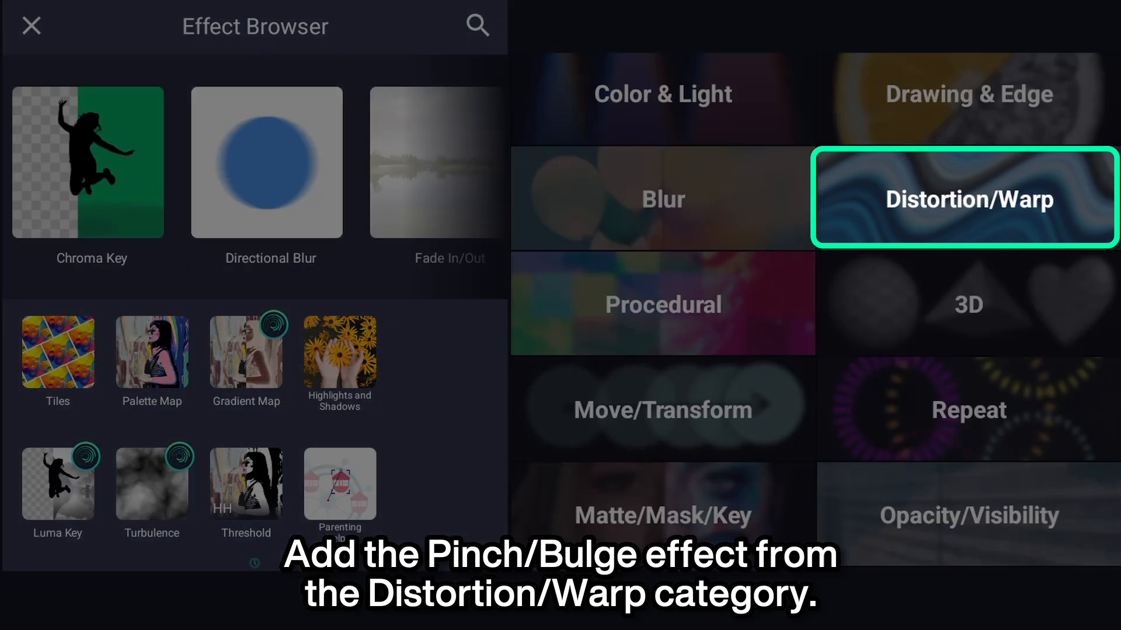
pyautogui.click(962, 199)
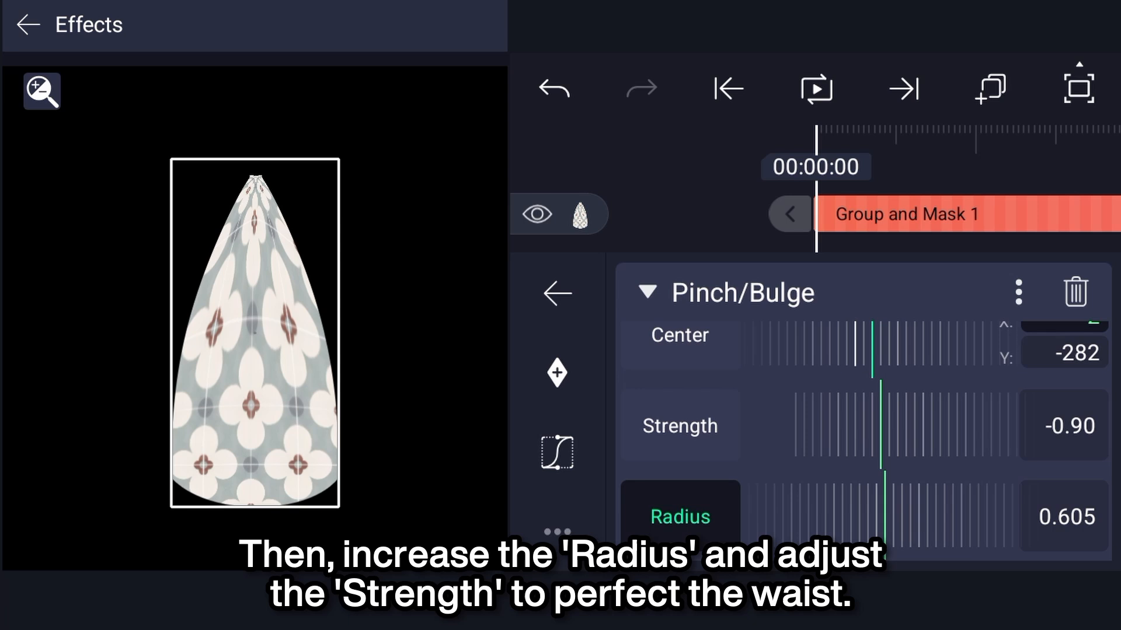
pyautogui.moveTo(822, 425); pyautogui.dragTo(907, 426)
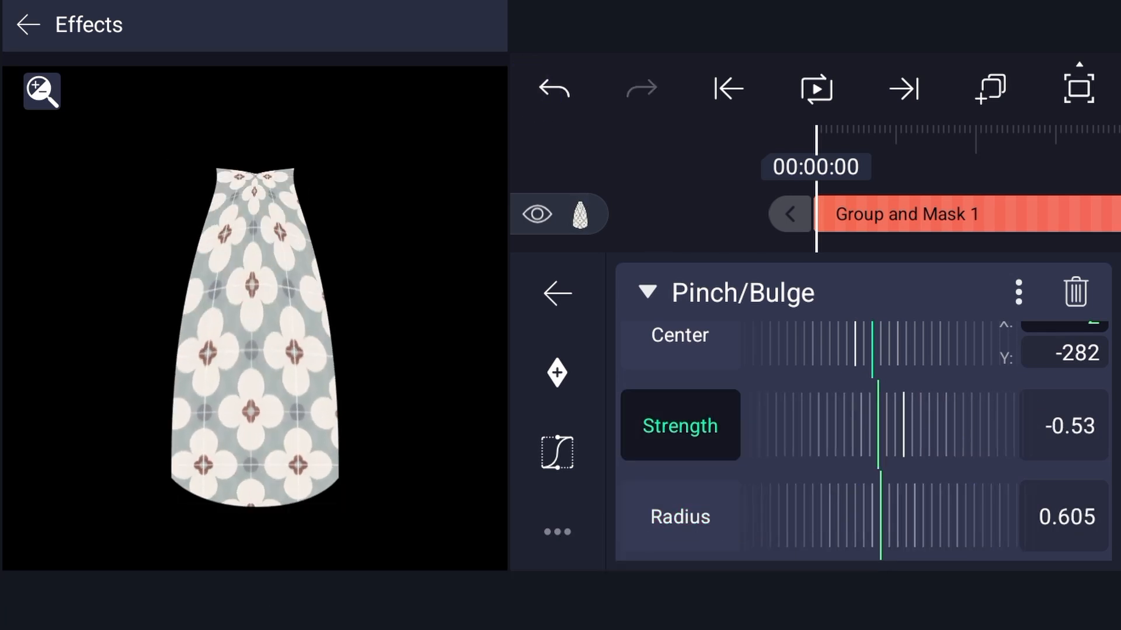
pyautogui.click(679, 335)
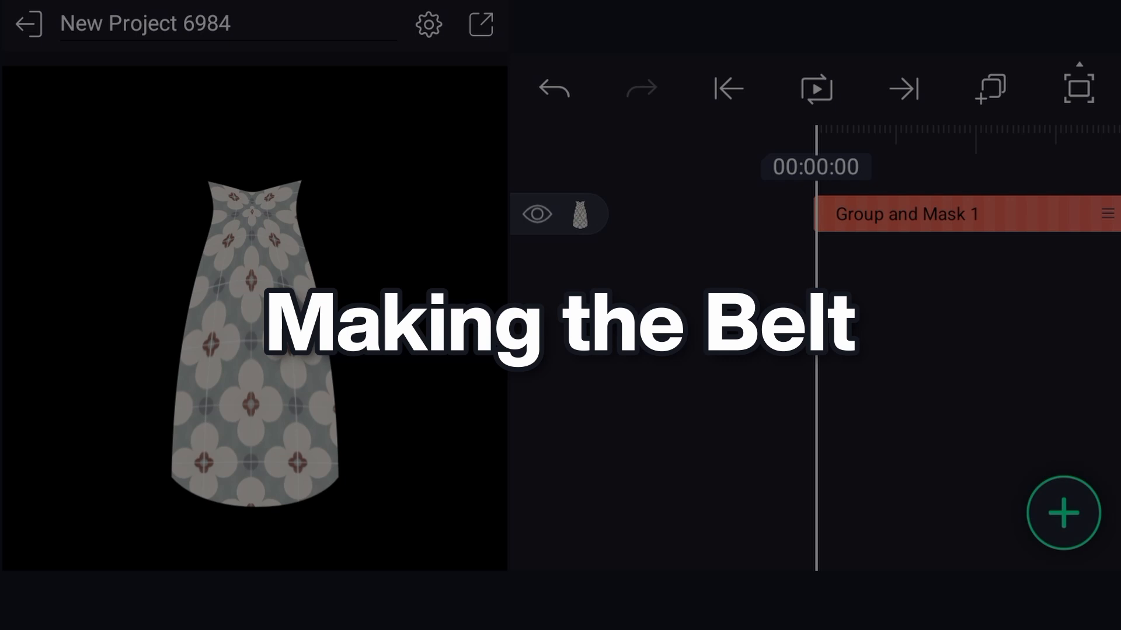
# Add a thin rectangle, convert it to an outline and move it up to the waist.
pyautogui.click(1063, 512)
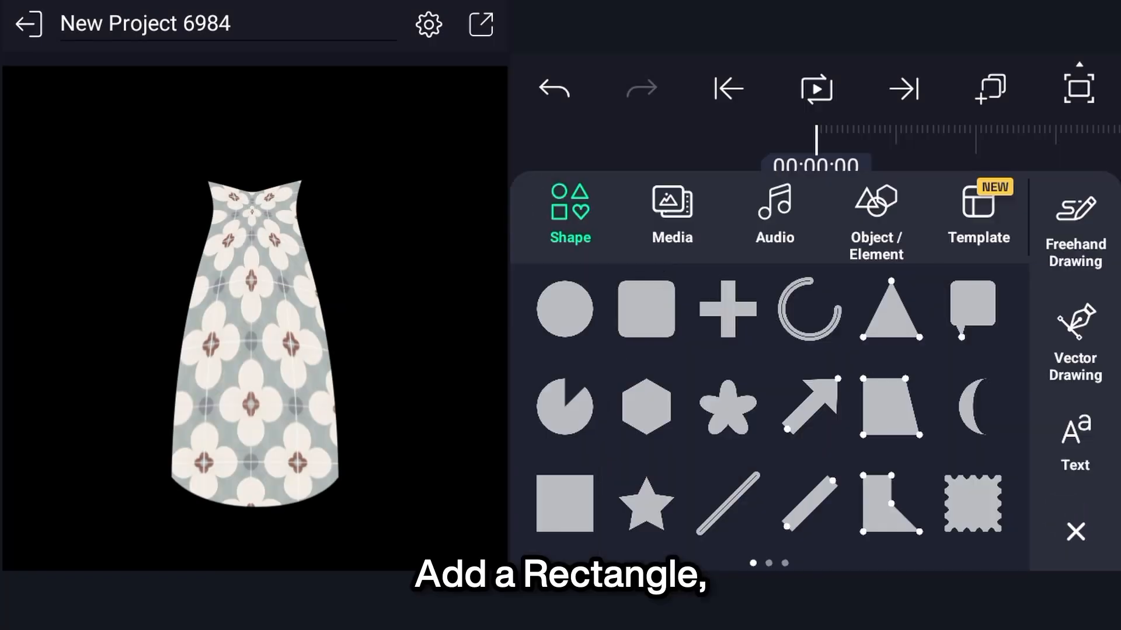
pyautogui.click(643, 308)
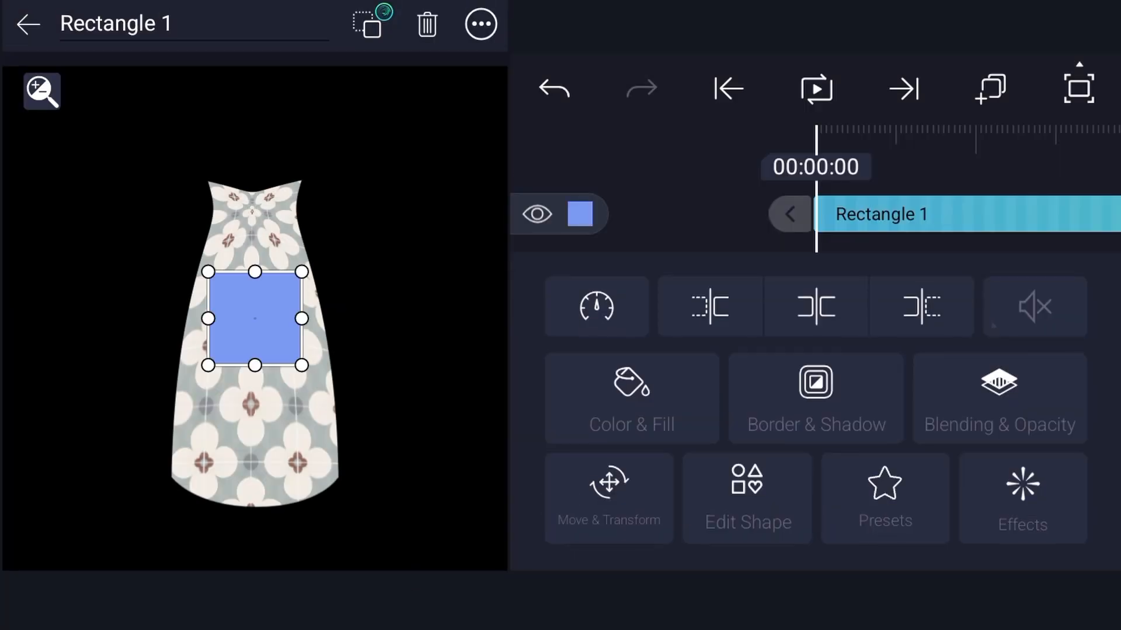
pyautogui.click(746, 498)
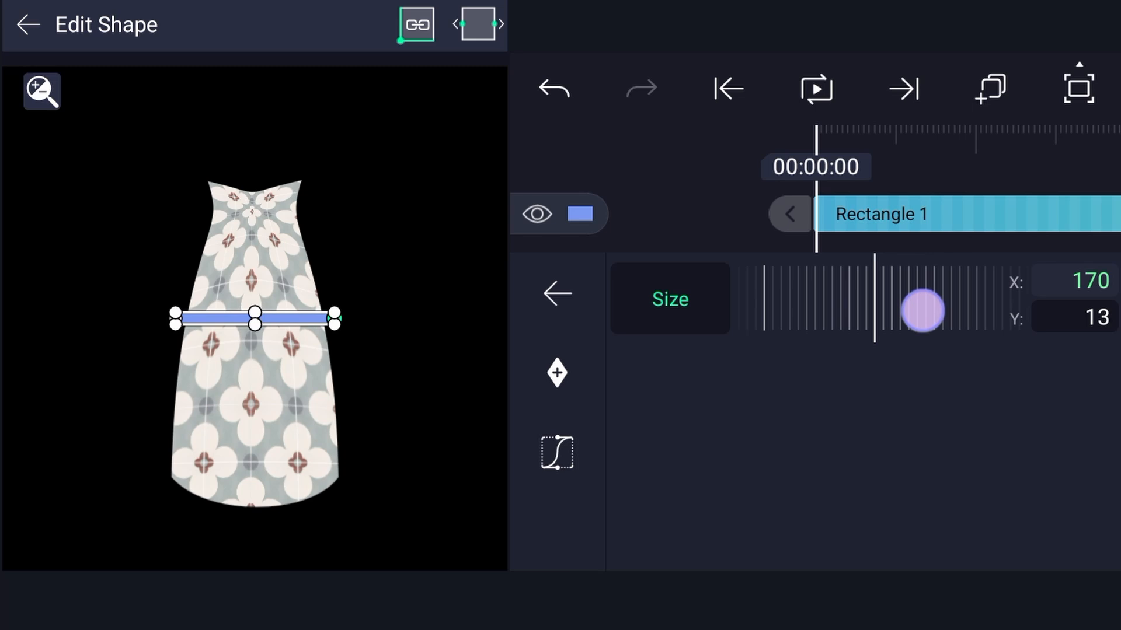
pyautogui.click(480, 23)
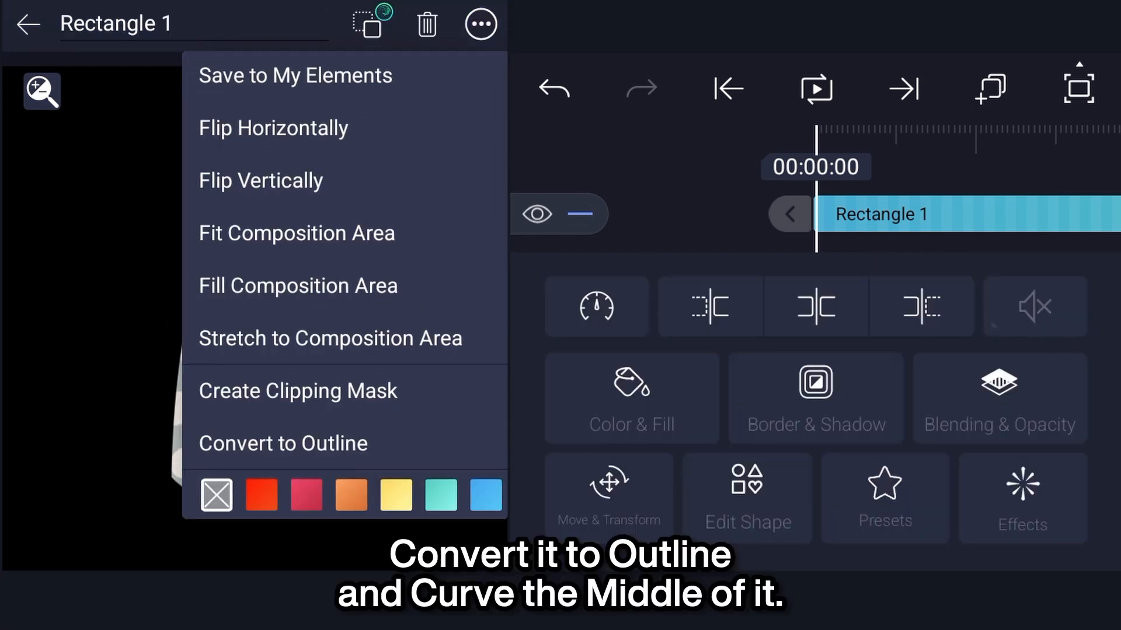
pyautogui.click(609, 497)
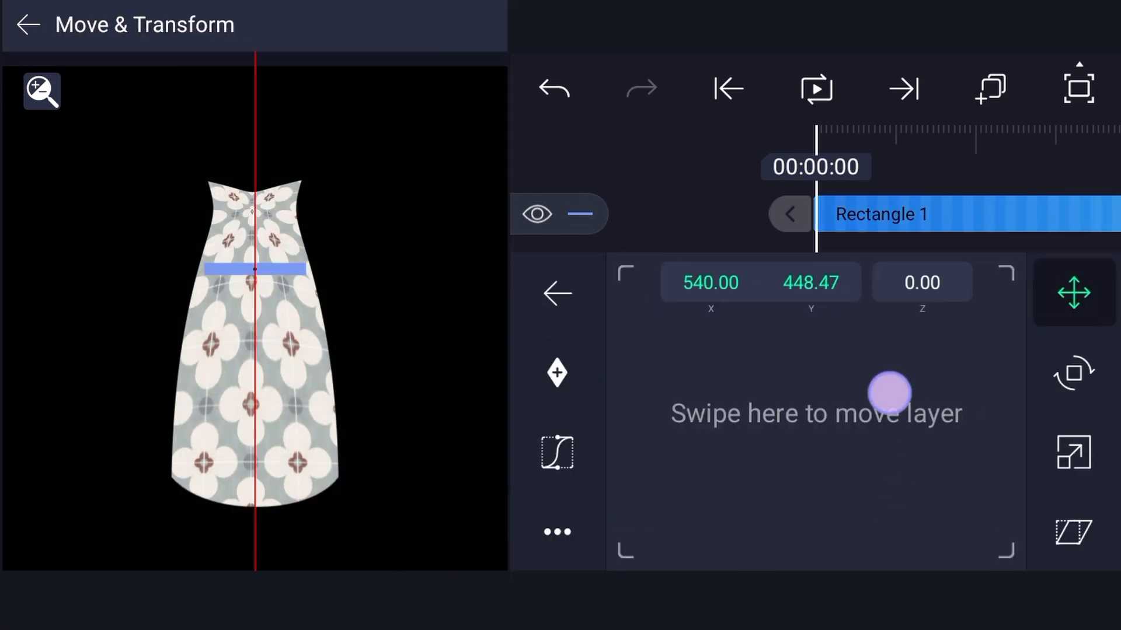
pyautogui.moveTo(890, 393); pyautogui.dragTo(889, 300)
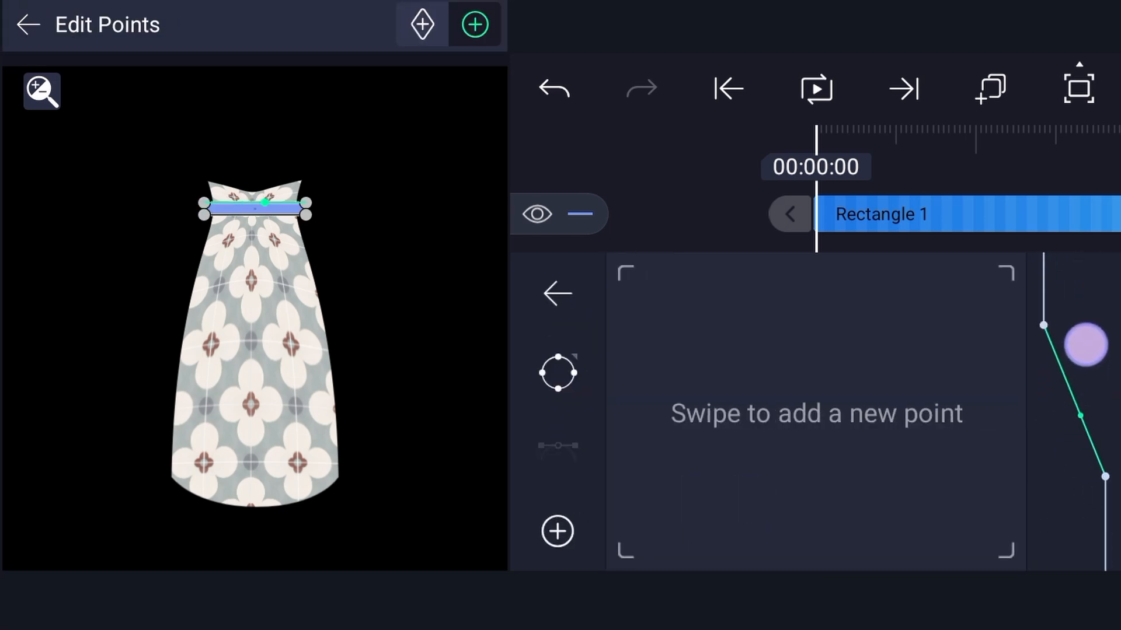
# Curve the belt with a middle point and colour it white.
pyautogui.moveTo(1086, 343); pyautogui.dragTo(1072, 389)
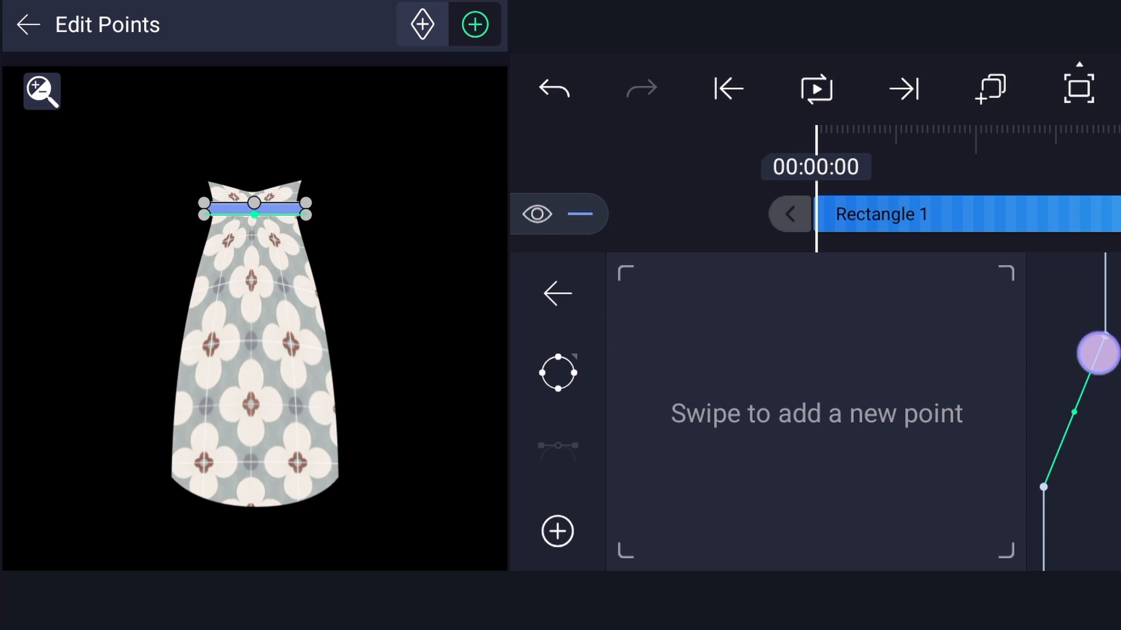
pyautogui.moveTo(254, 211); pyautogui.dragTo(258, 166)
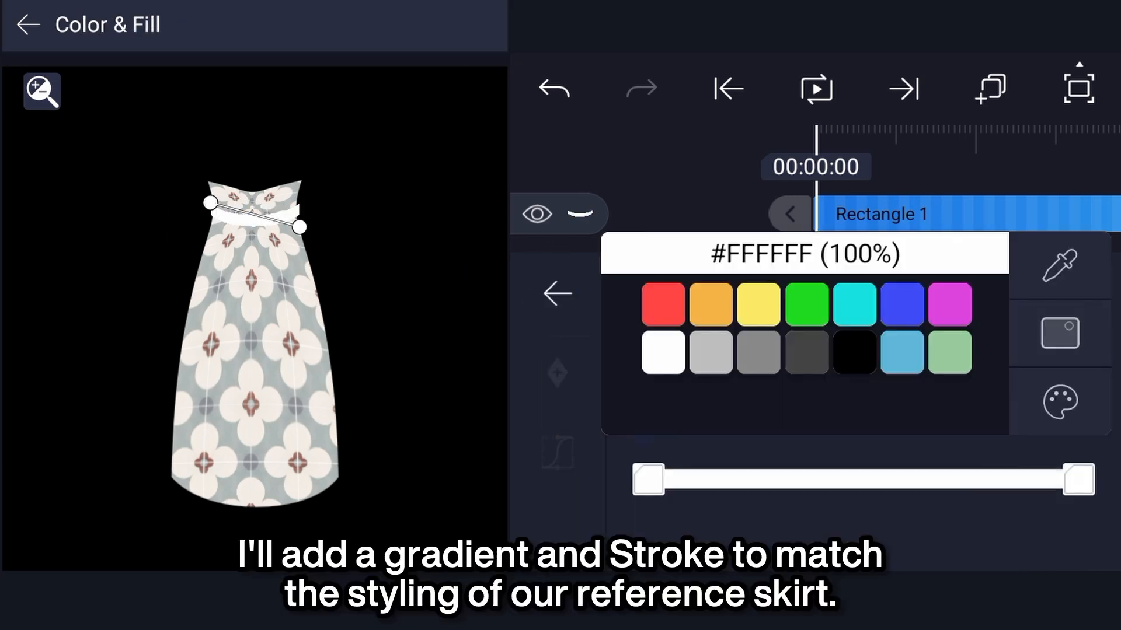
pyautogui.click(1060, 402)
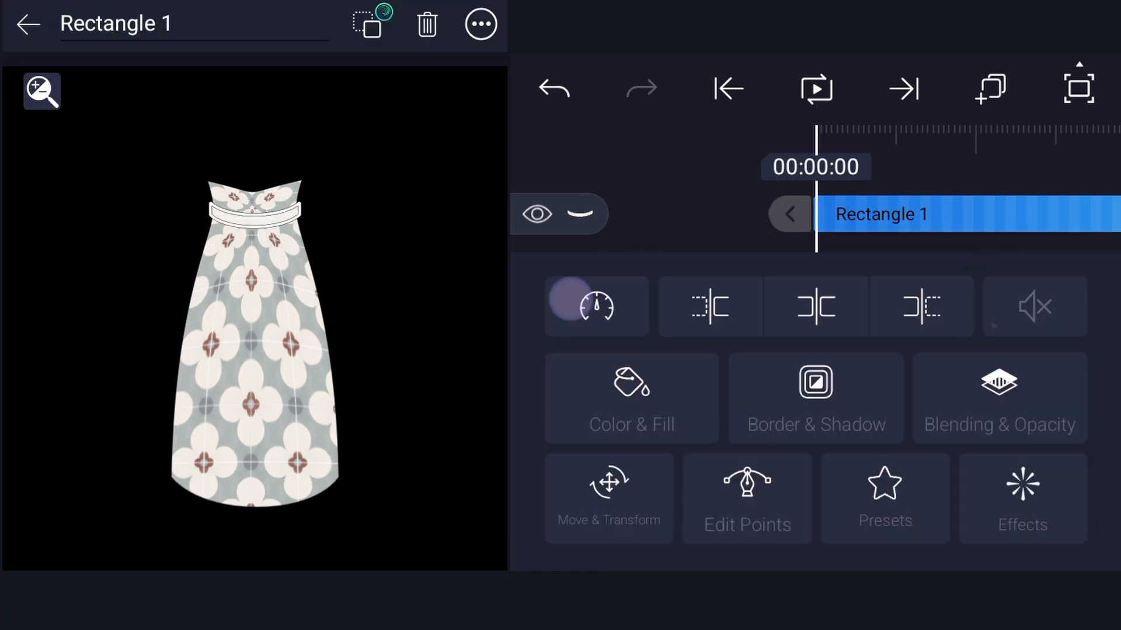
pyautogui.click(1021, 498)
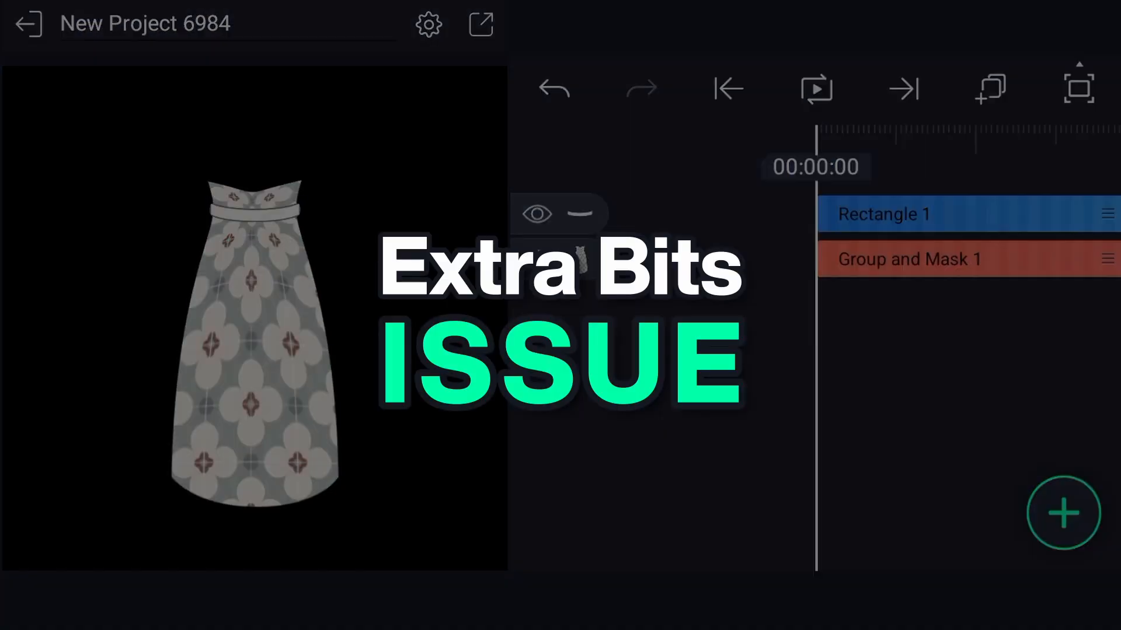
# Add a circle, stretch it into a wide flat ellipse and centre it on the skirt.
pyautogui.click(1063, 512)
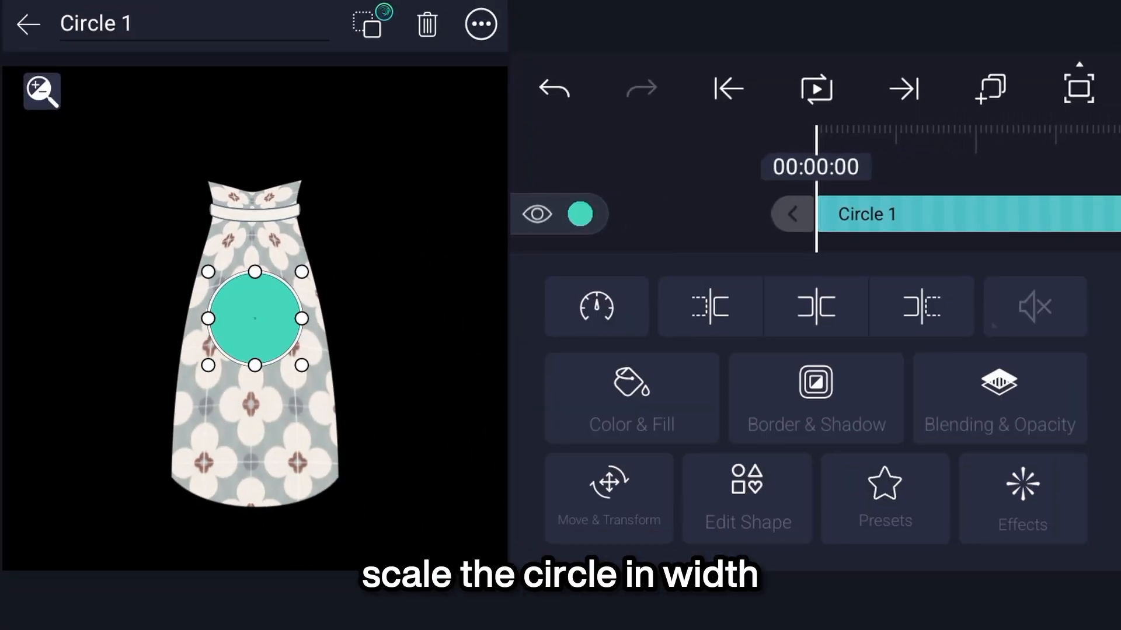
pyautogui.moveTo(301, 318); pyautogui.dragTo(329, 318)
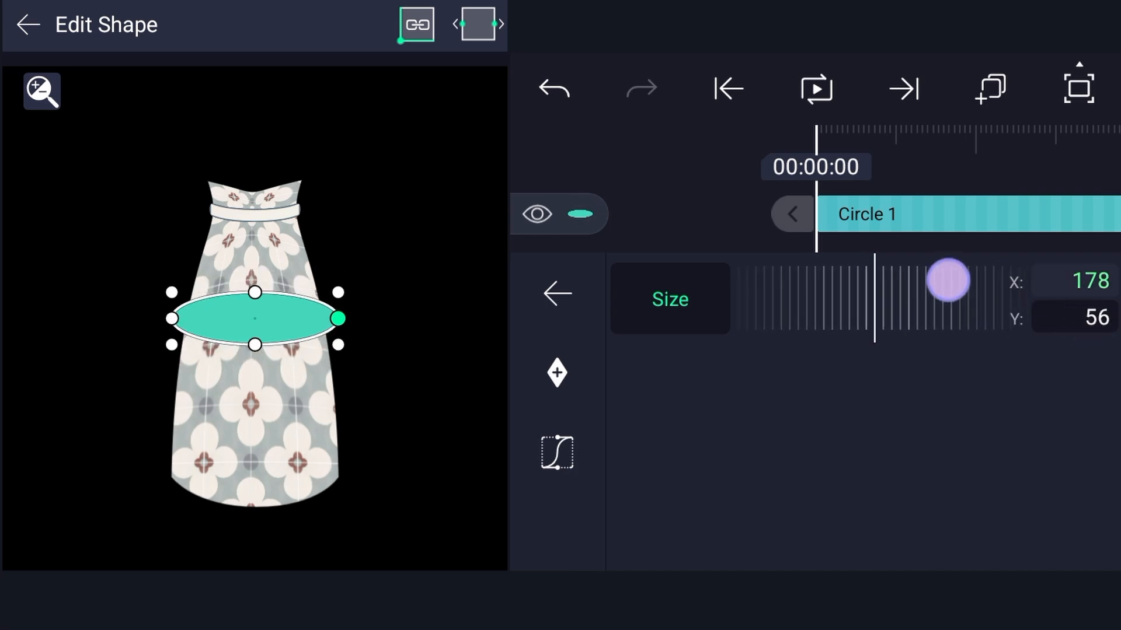
pyautogui.moveTo(946, 281); pyautogui.dragTo(933, 302)
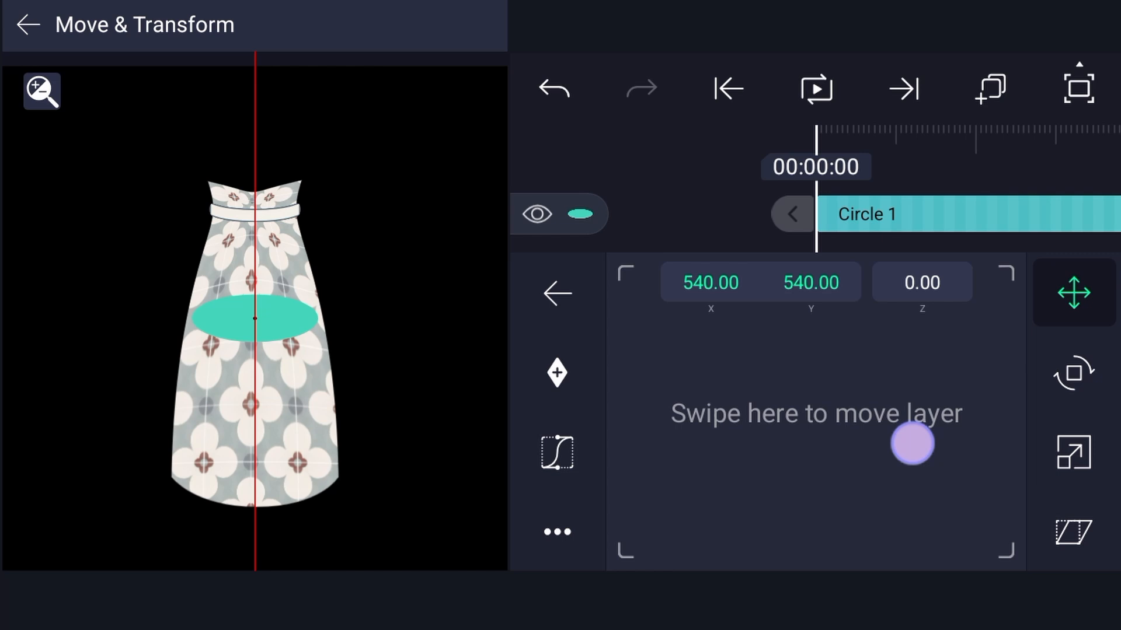
pyautogui.moveTo(911, 443); pyautogui.dragTo(923, 305)
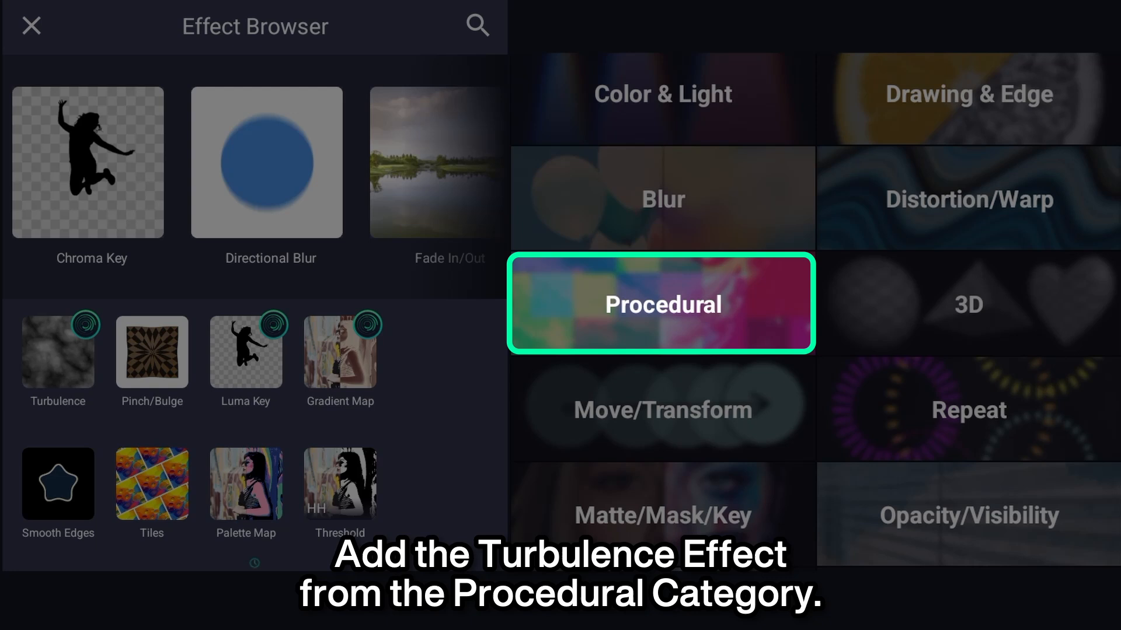
# Add Turbulence with Stretch X 2.56, Y 0.07, Multiply blending and Bias about 0.49.
pyautogui.click(660, 303)
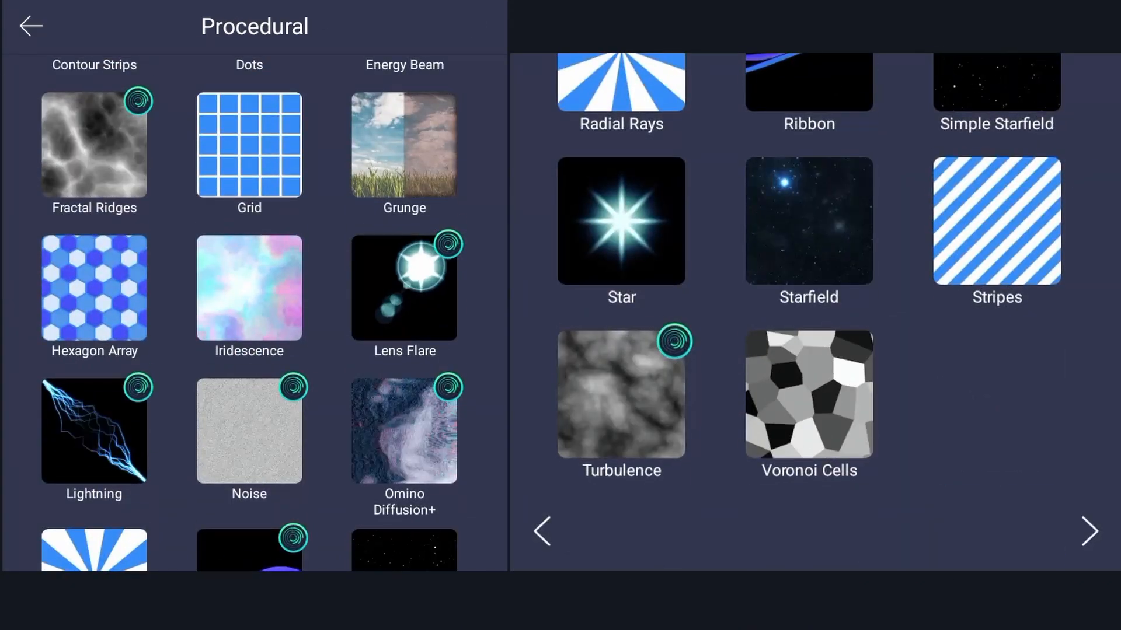
pyautogui.click(620, 394)
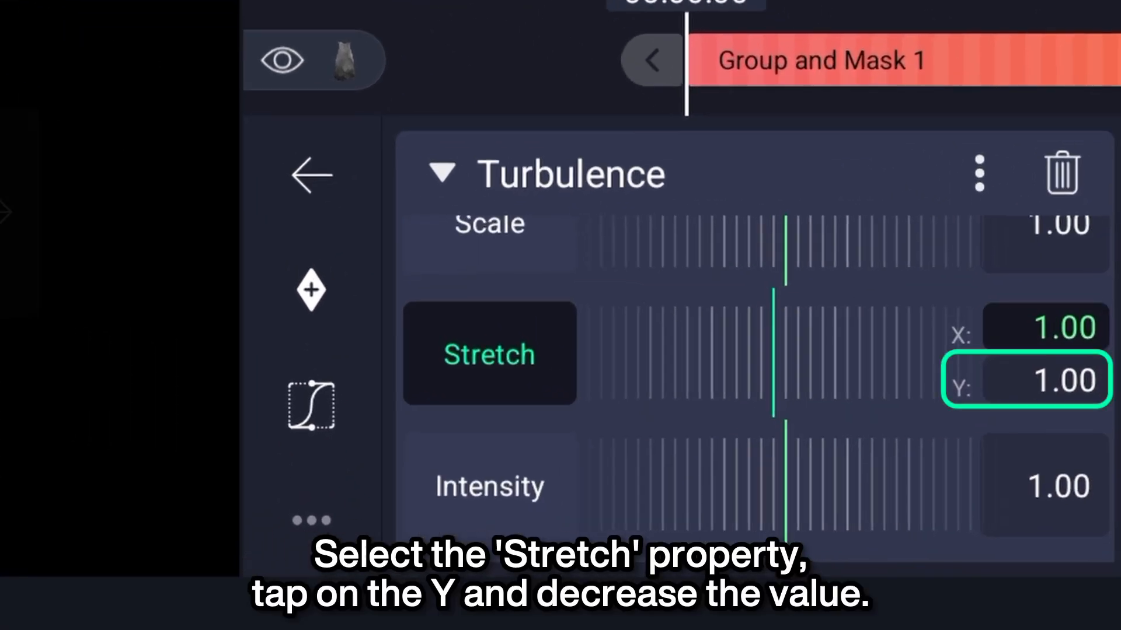
pyautogui.moveTo(1025, 379); pyautogui.dragTo(861, 422)
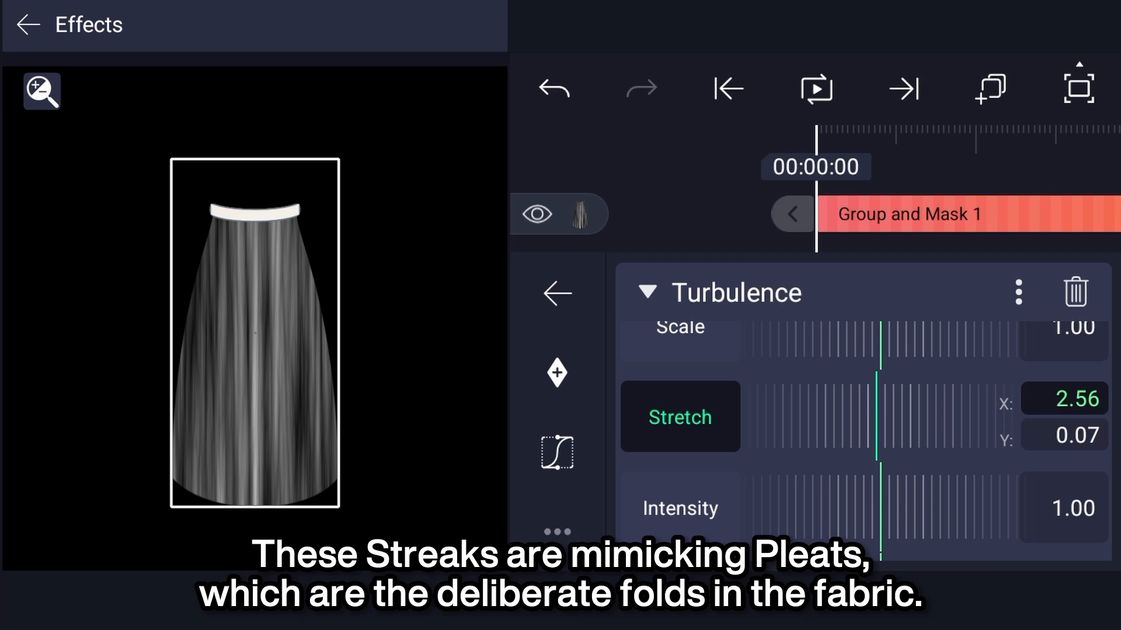
pyautogui.scroll(-3)
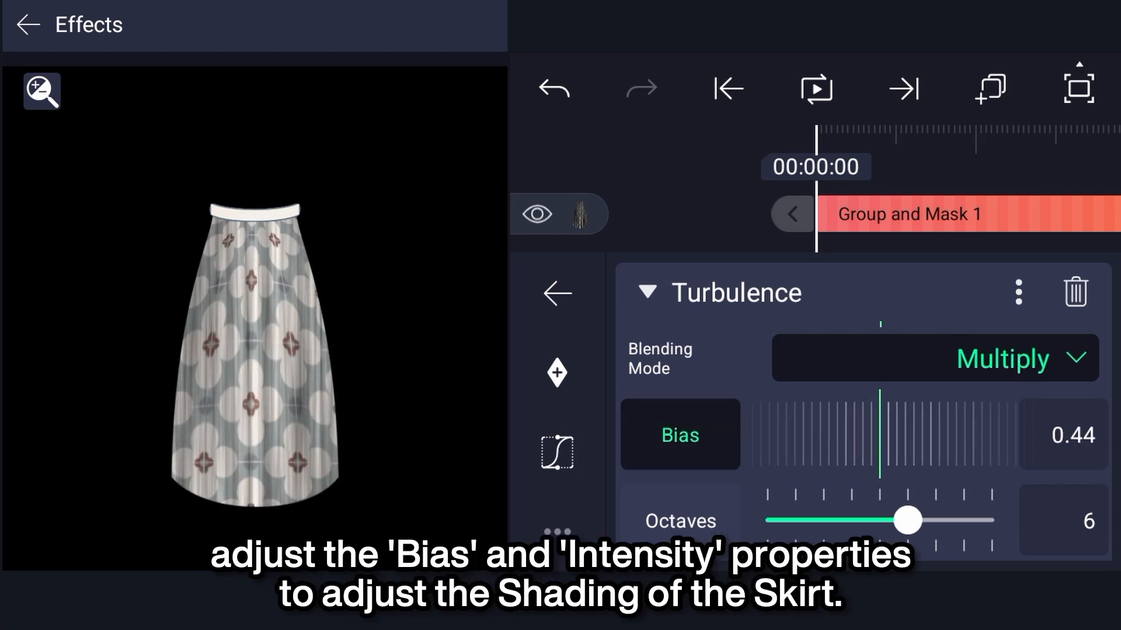
pyautogui.moveTo(882, 434); pyautogui.dragTo(987, 452)
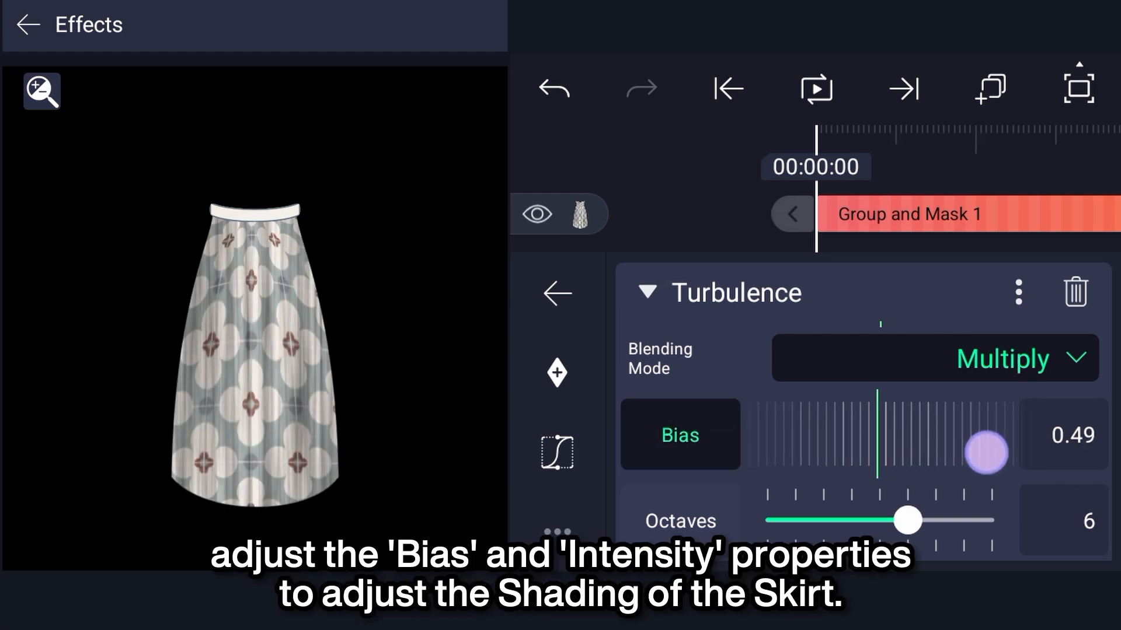
pyautogui.click(556, 293)
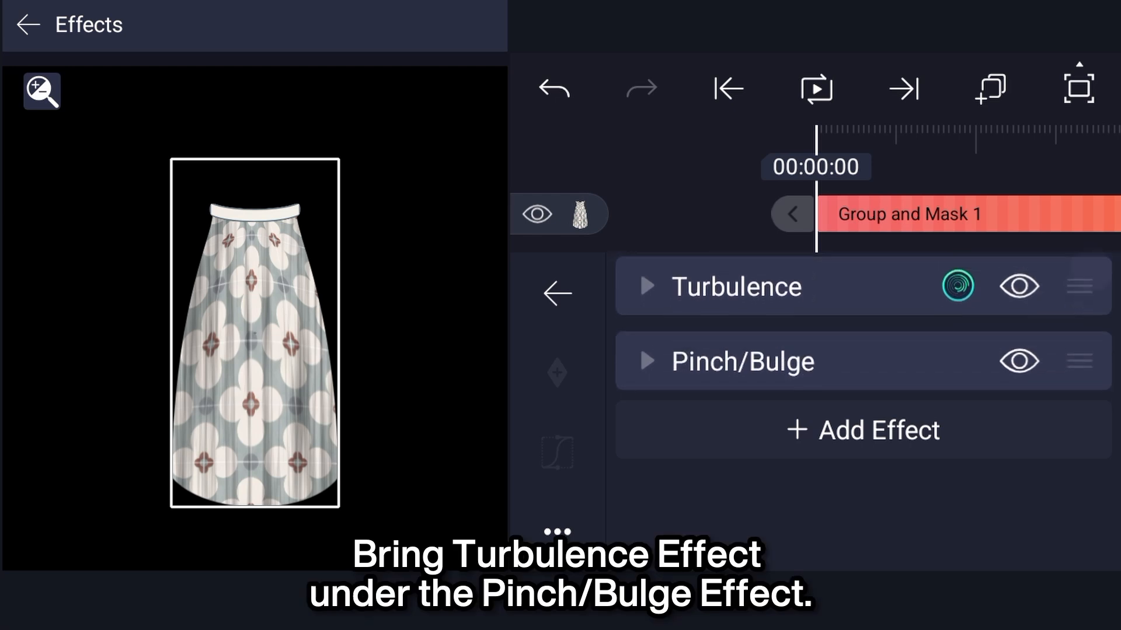
# Reorder Turbulence below Pinch/Bulge and nudge the belt's top-left point.
pyautogui.moveTo(736, 287); pyautogui.dragTo(736, 361)
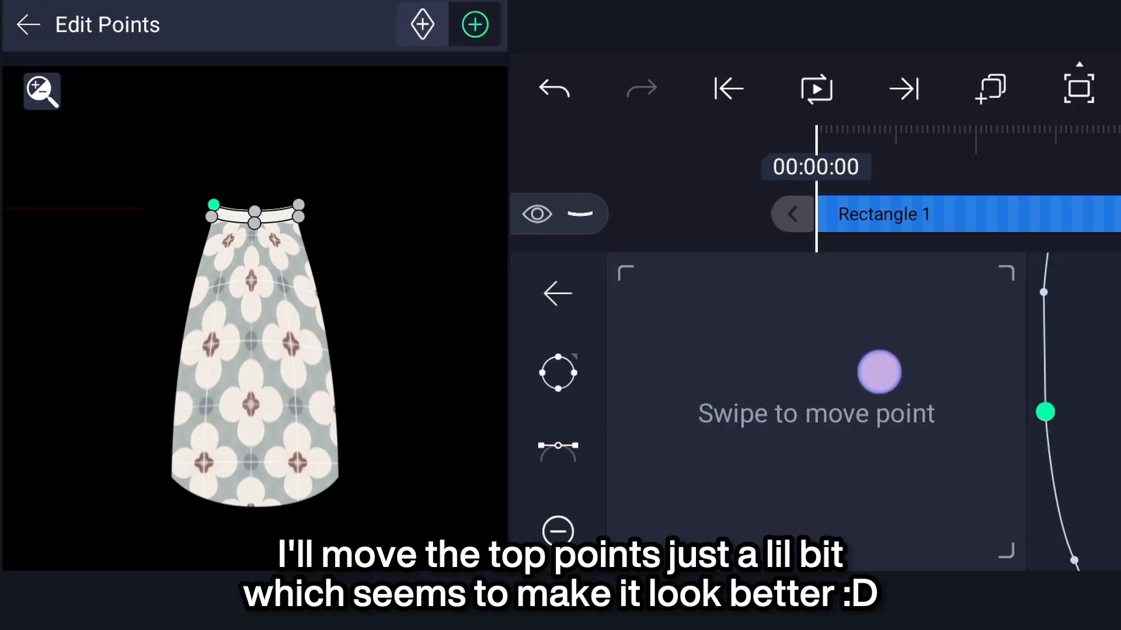
pyautogui.moveTo(879, 373); pyautogui.dragTo(933, 443)
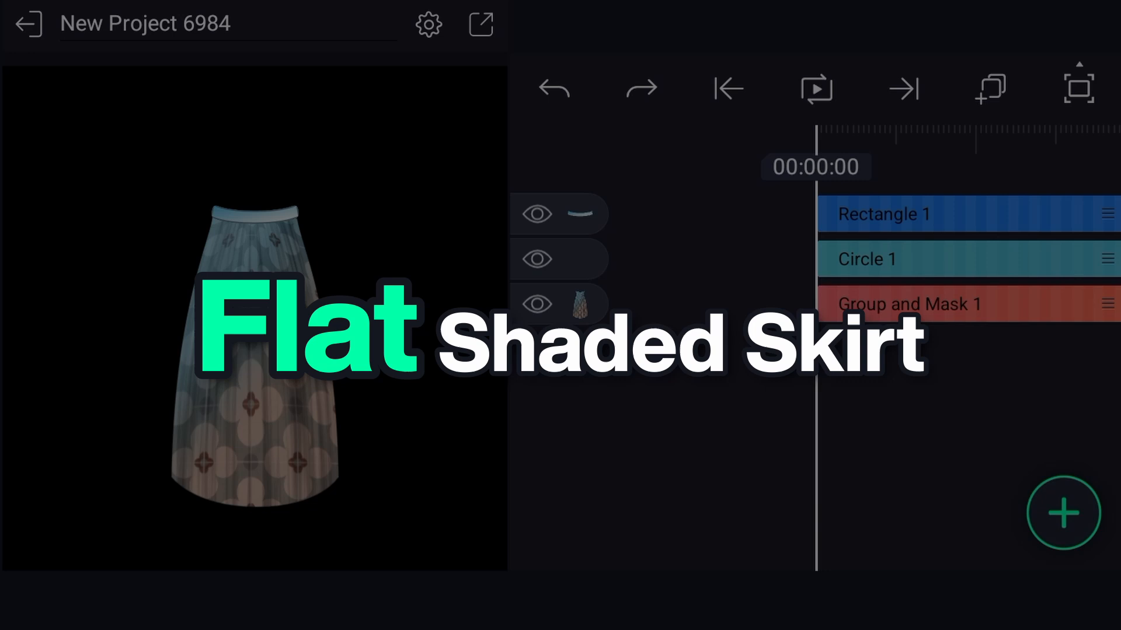
# Add a Pinch/Bulge effect to the skirt group and hide Turbulence to preview it.
pyautogui.click(915, 304)
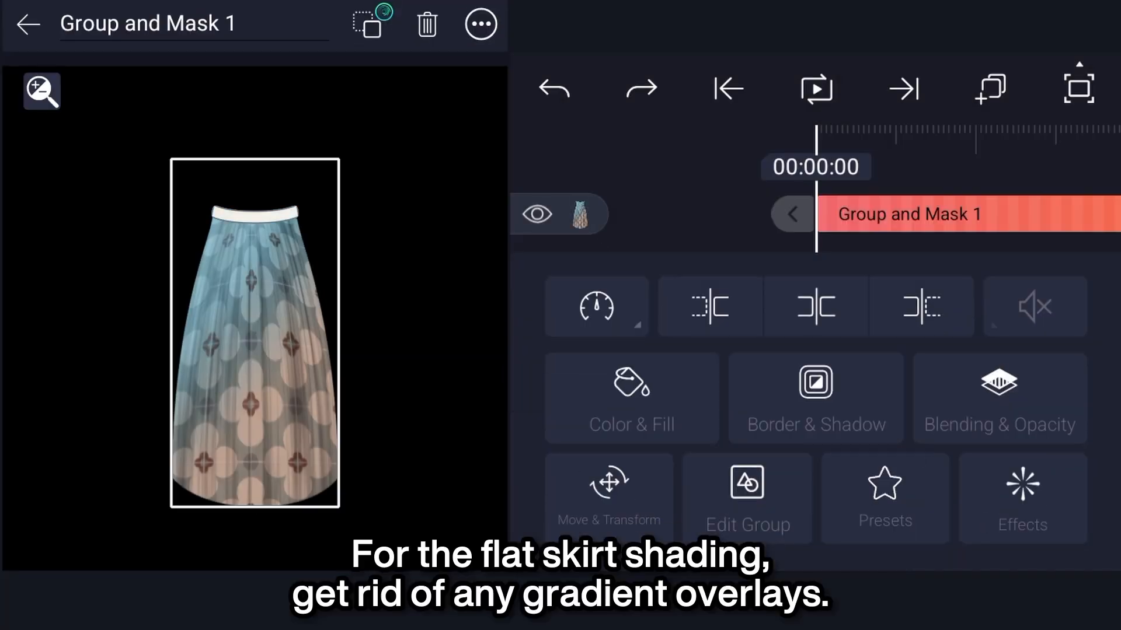
pyautogui.click(1021, 498)
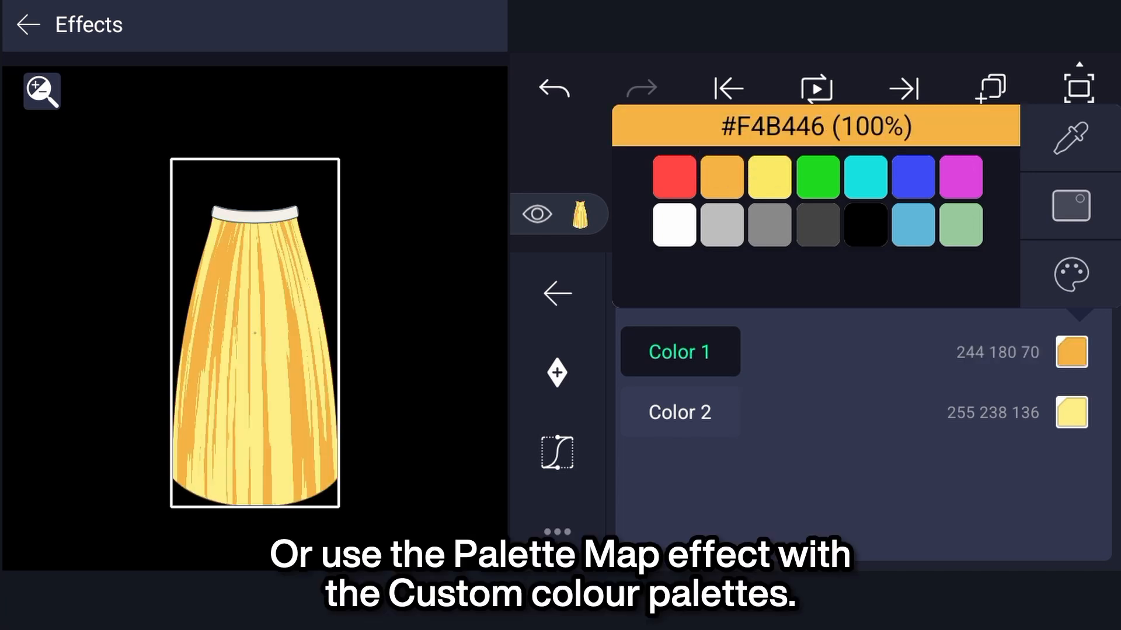
pyautogui.click(904, 351)
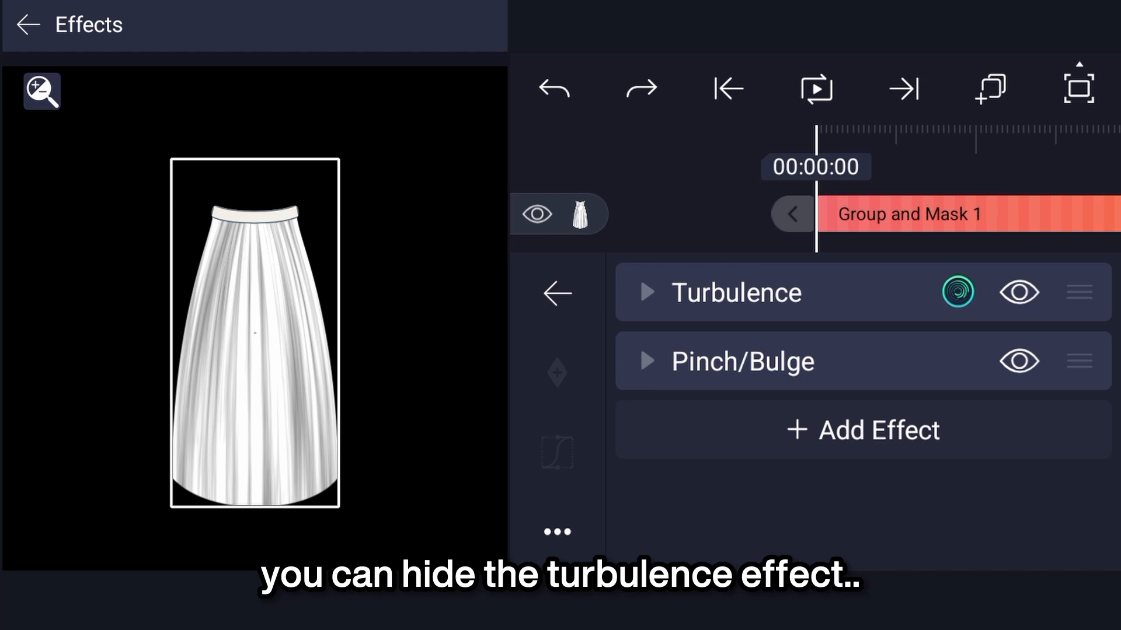
pyautogui.click(1018, 293)
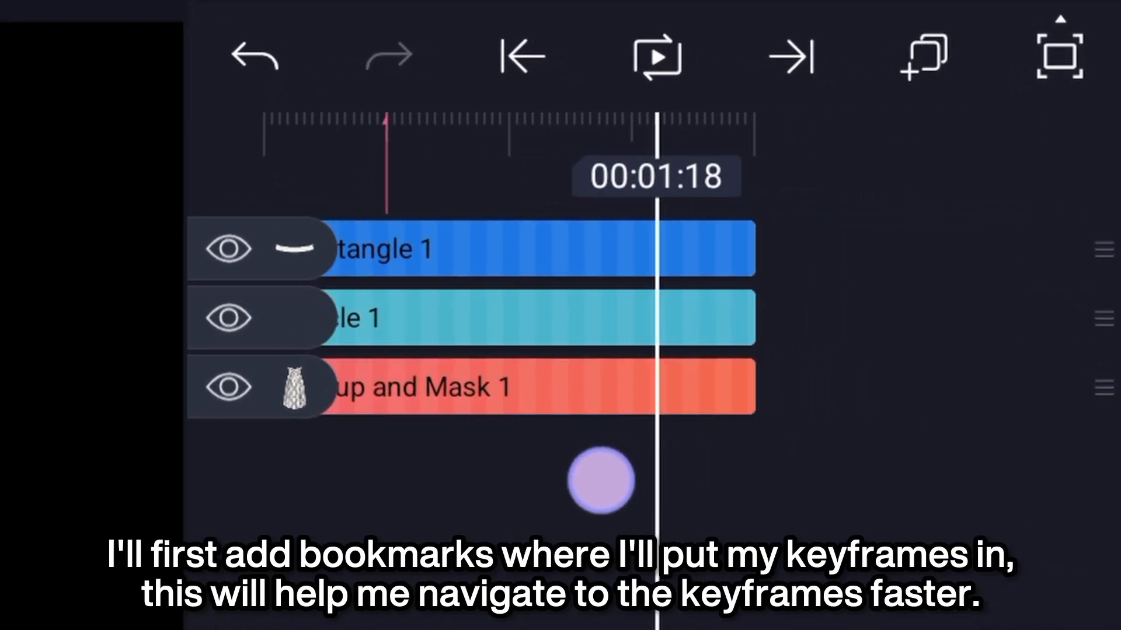
# Place bookmarks at 00:00:15 and 00:01:15 for the skirt keyframes.
pyautogui.click(513, 56)
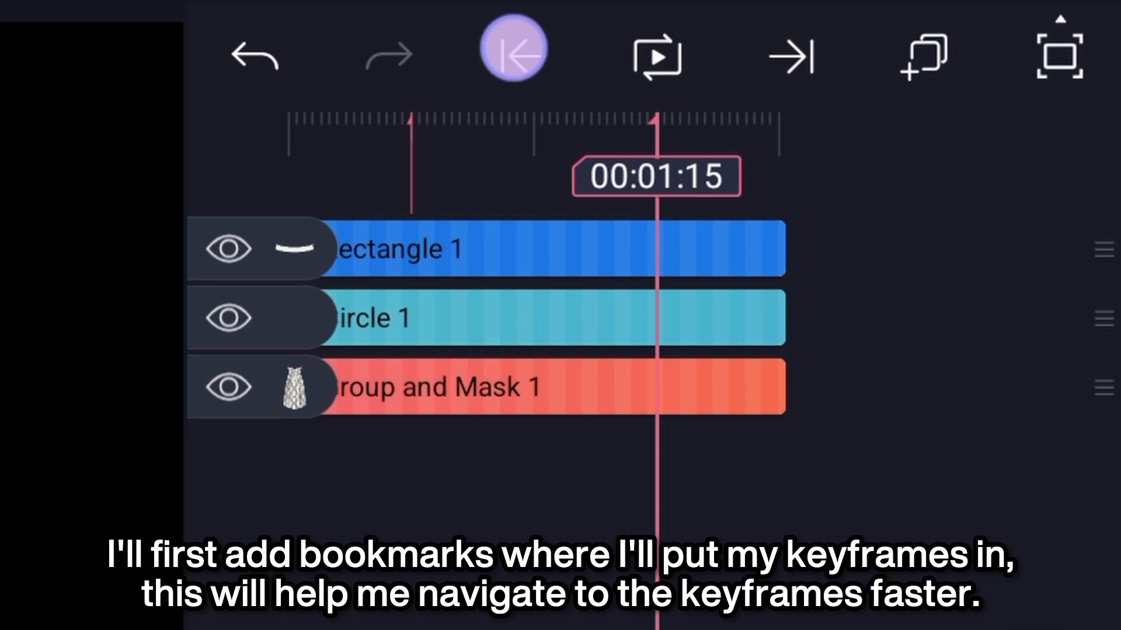
pyautogui.click(513, 57)
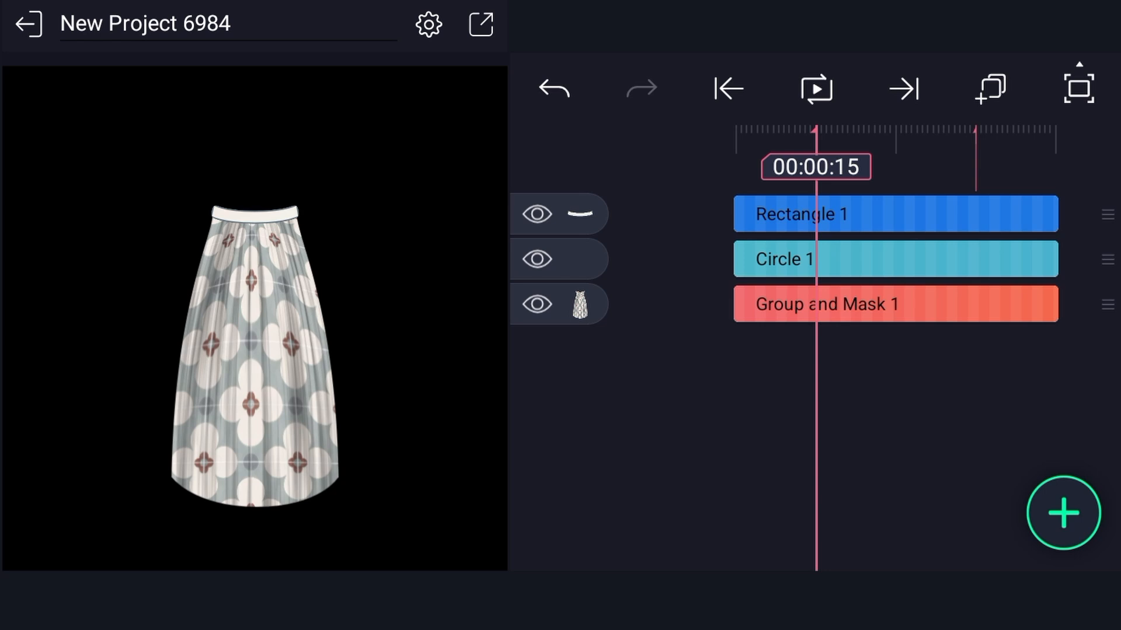
# Keyframe the Turbulence Offset at both bookmarks with an ease-out curve.
pyautogui.click(822, 303)
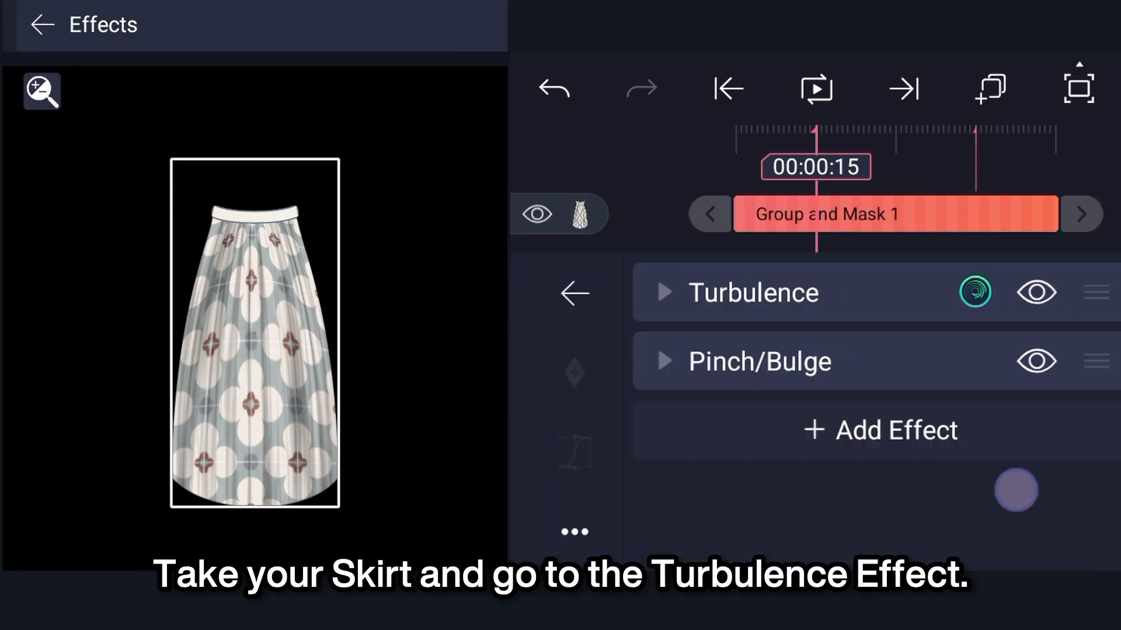
pyautogui.click(743, 291)
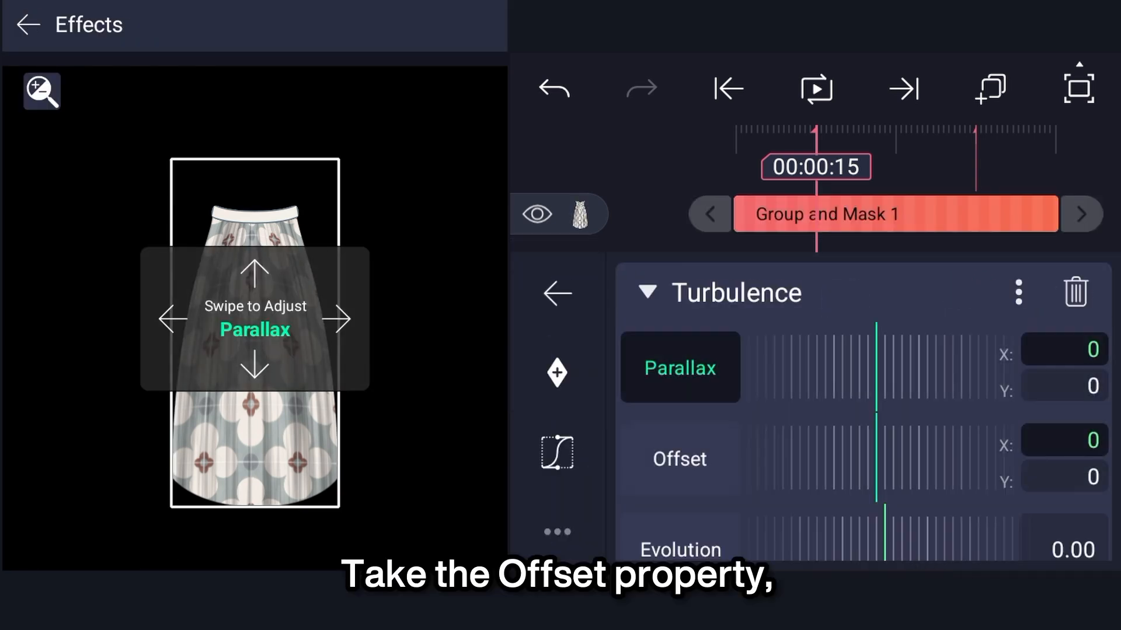
pyautogui.click(678, 458)
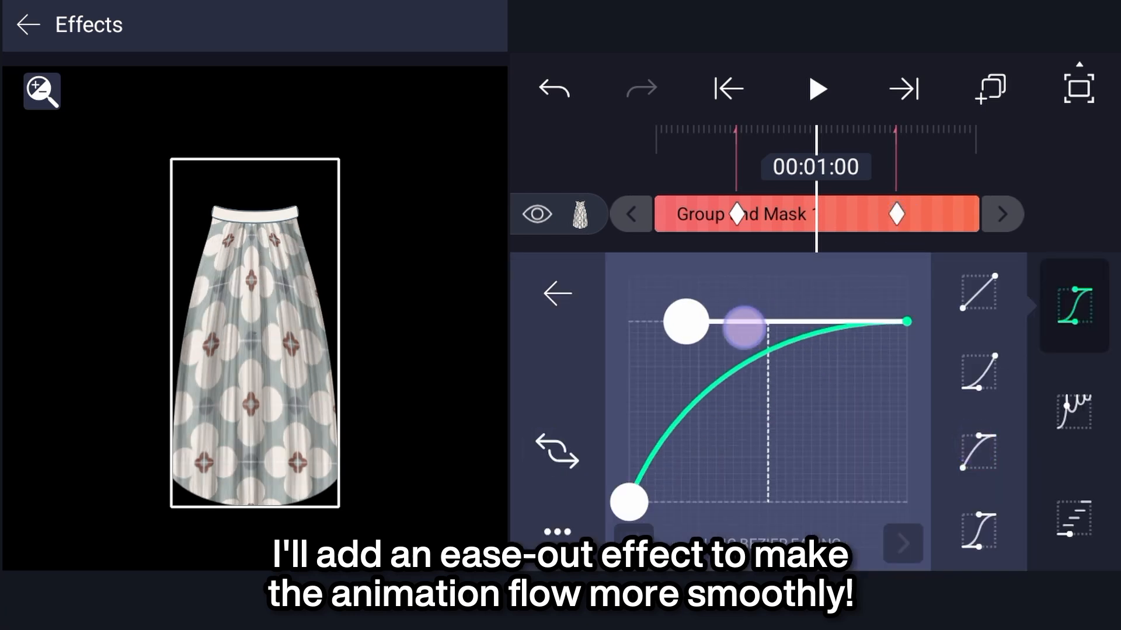
pyautogui.click(815, 88)
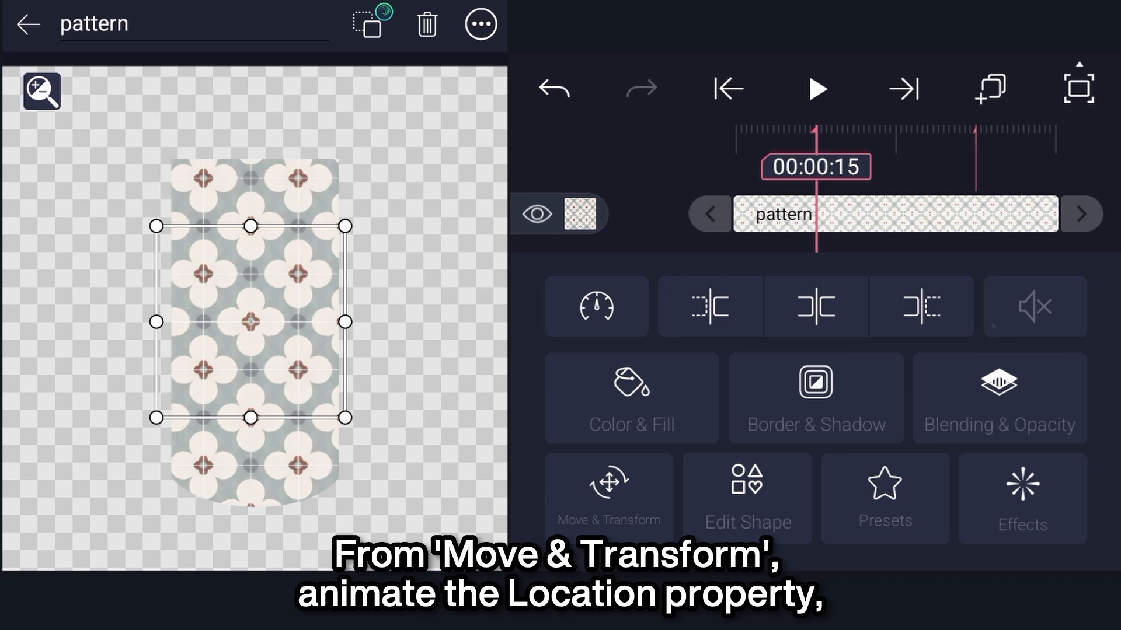
# Keyframe the pattern's X location from about 531 to 926 to follow the pleats.
pyautogui.click(608, 497)
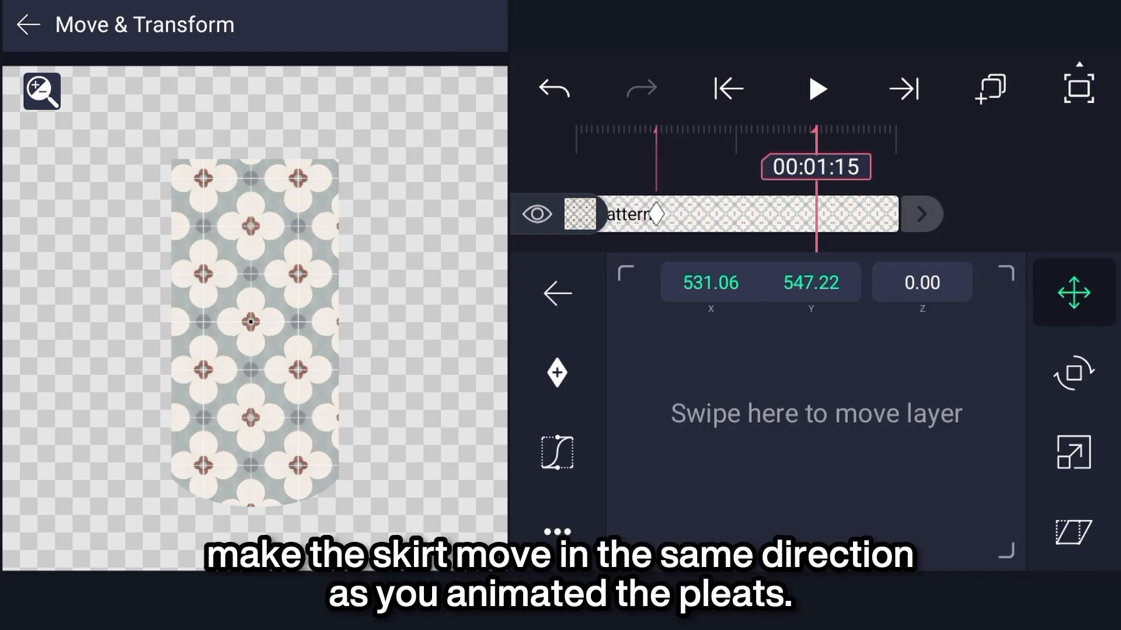
pyautogui.moveTo(251, 322); pyautogui.dragTo(432, 322)
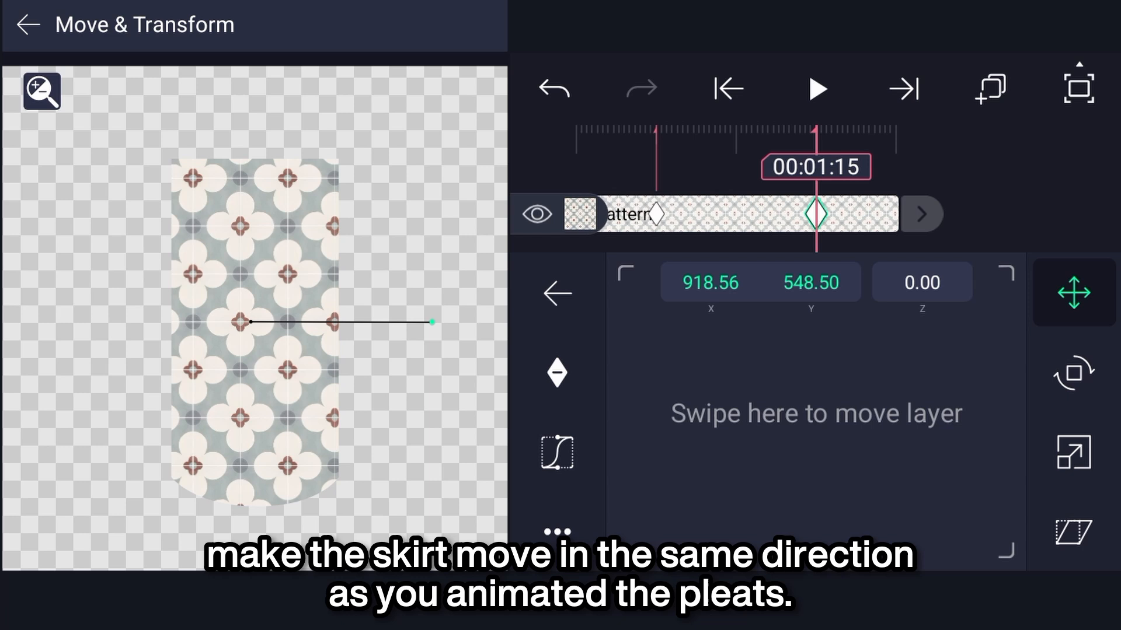
pyautogui.moveTo(815, 413); pyautogui.dragTo(897, 439)
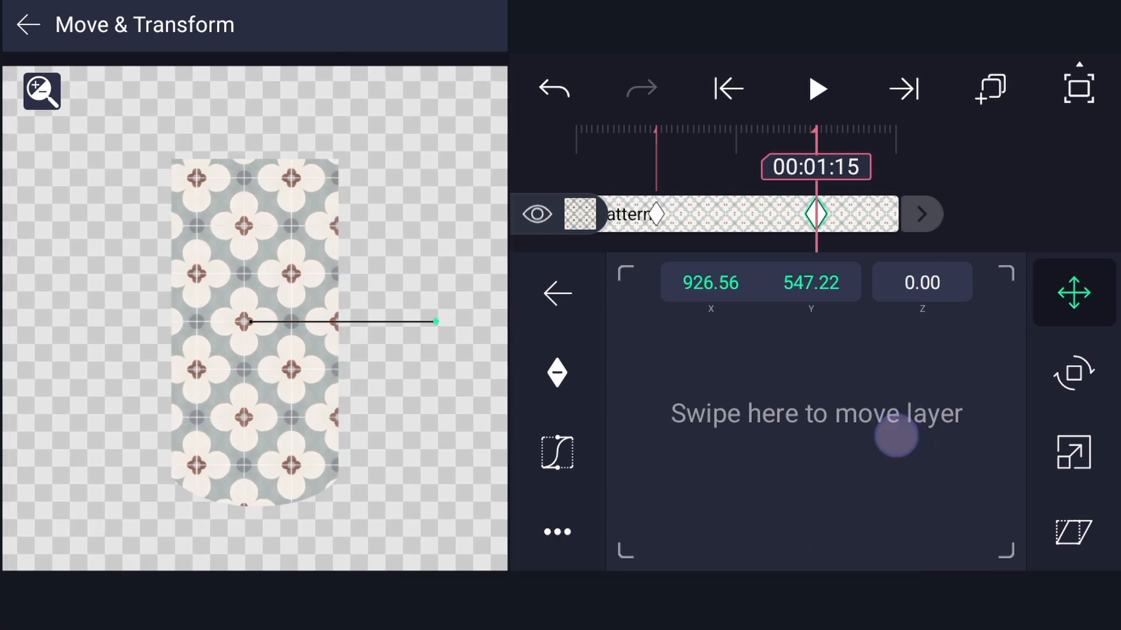
# Duplicate Group and Mask 1 so a skirt copy sits above the original.
pyautogui.click(815, 89)
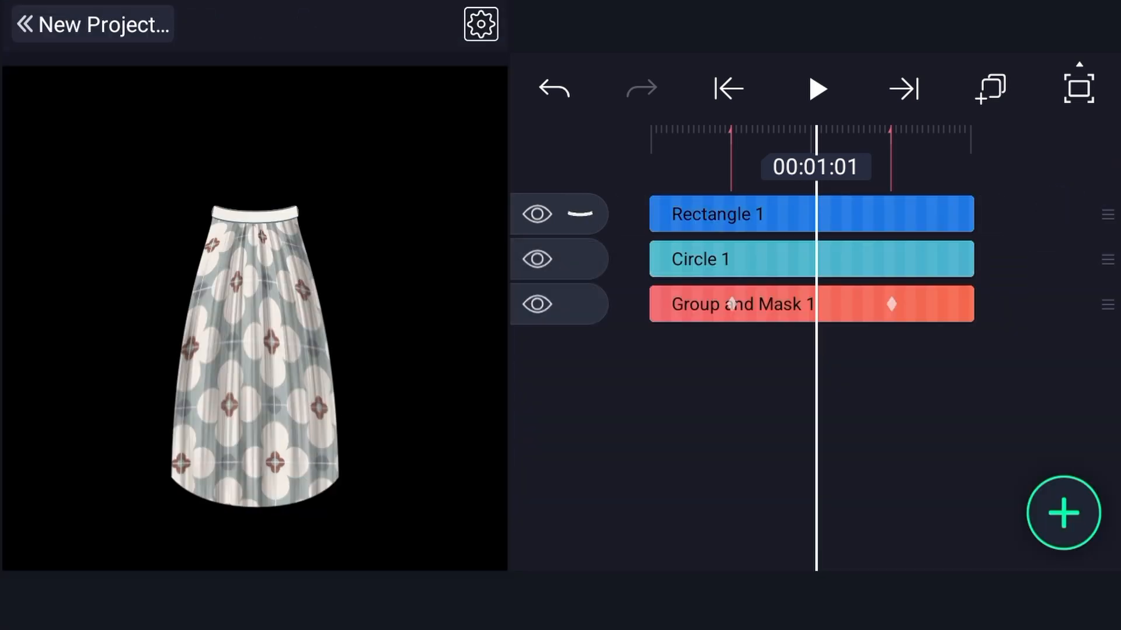
pyautogui.click(815, 88)
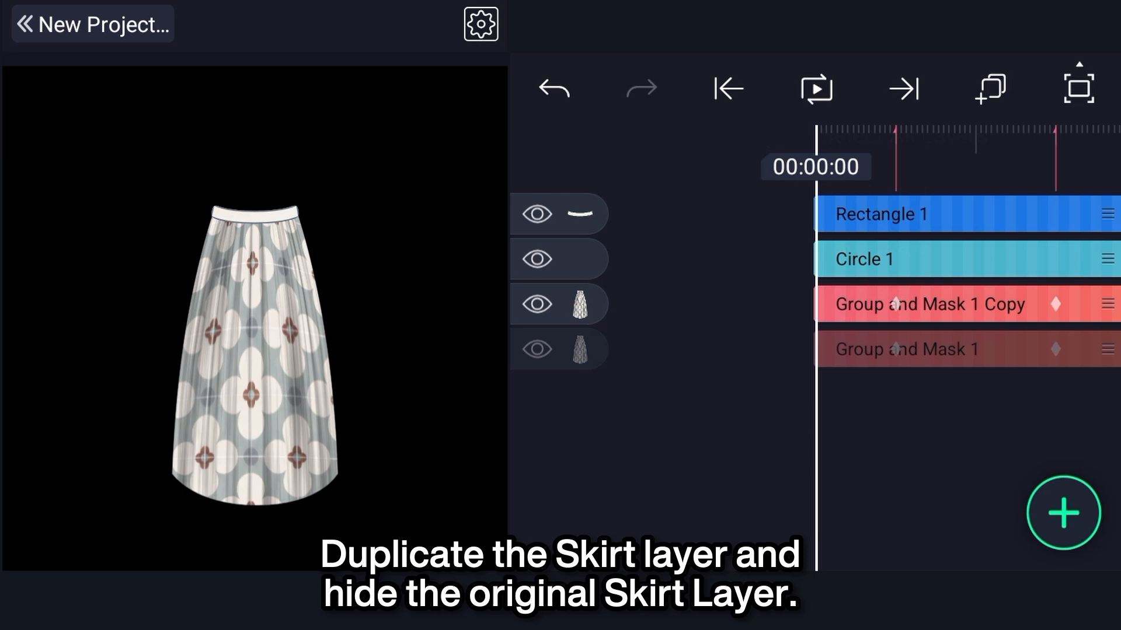
# Add a Wipe effect at 90° with Start near 35.6% so only the copy's hem remains.
pyautogui.click(537, 349)
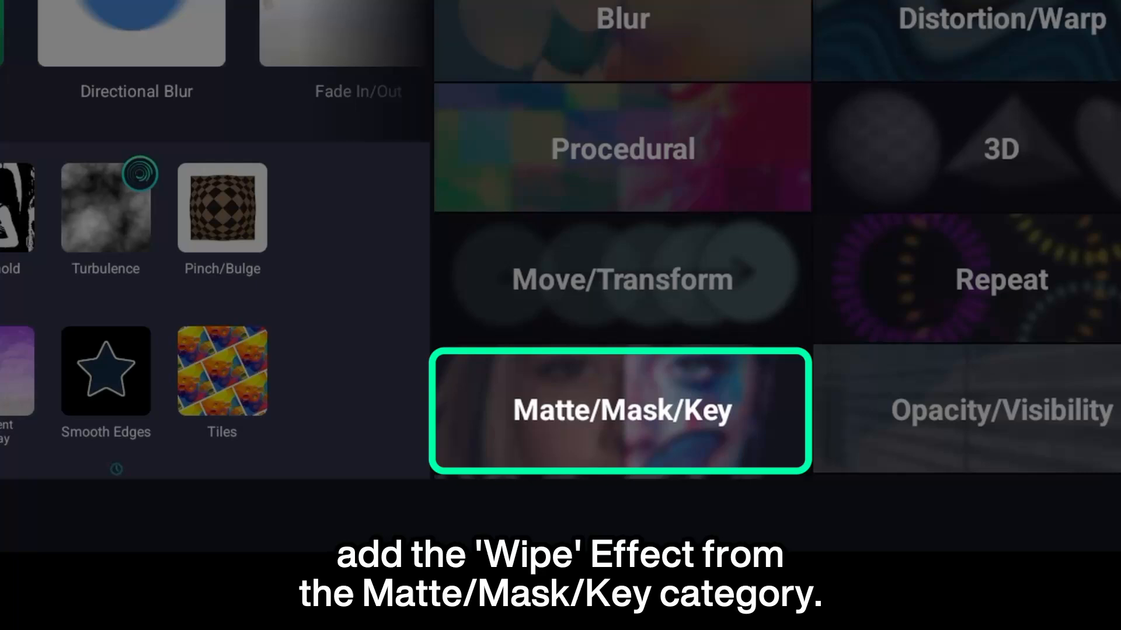
pyautogui.click(621, 411)
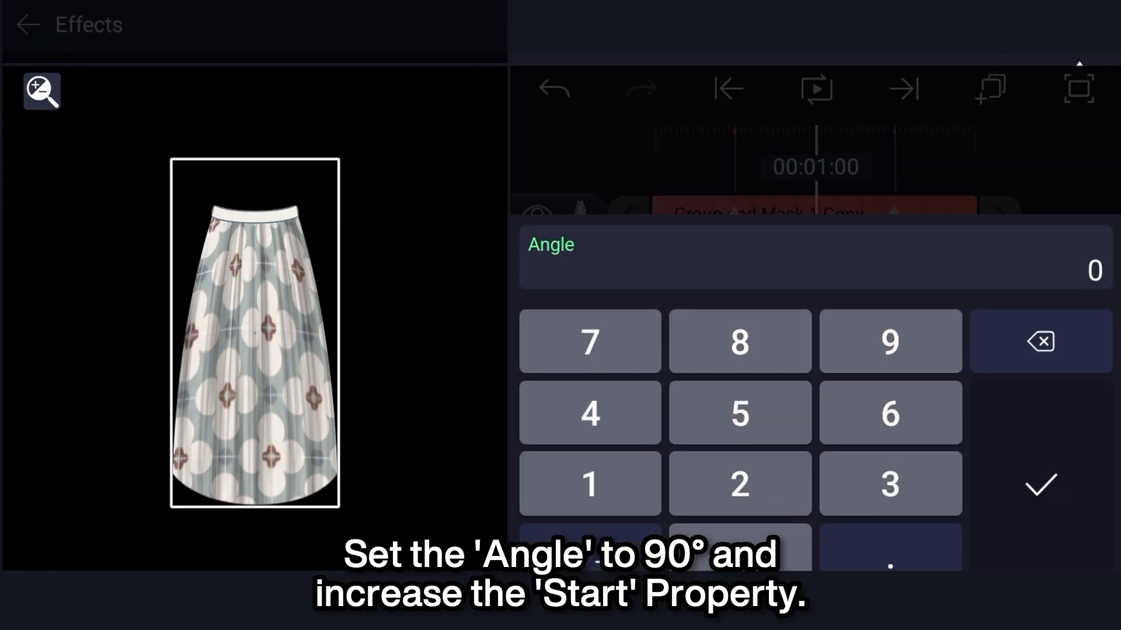
pyautogui.click(1041, 484)
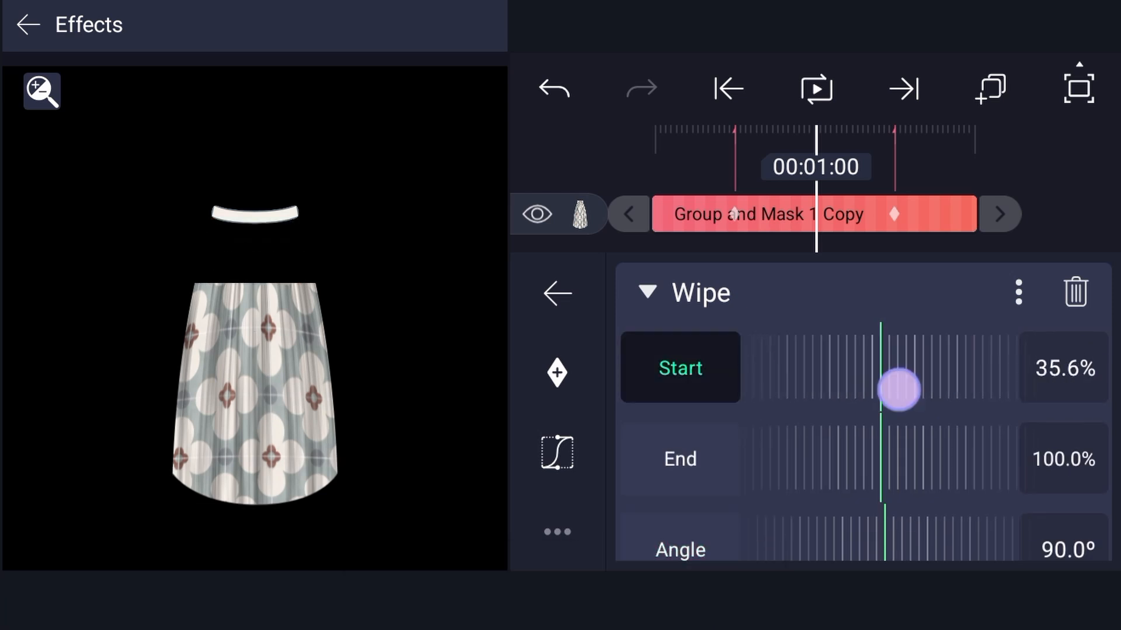
pyautogui.moveTo(901, 390); pyautogui.dragTo(922, 361)
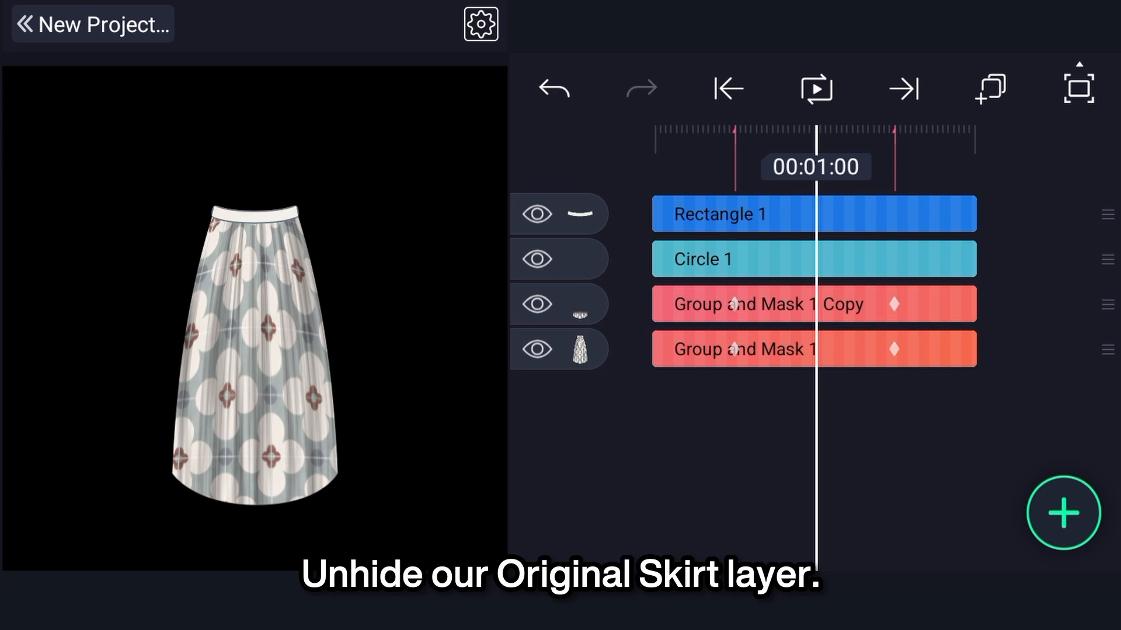
# Add a Displacement Map to the copy with Offset Y around -21 for uneven hem ends.
pyautogui.click(892, 327)
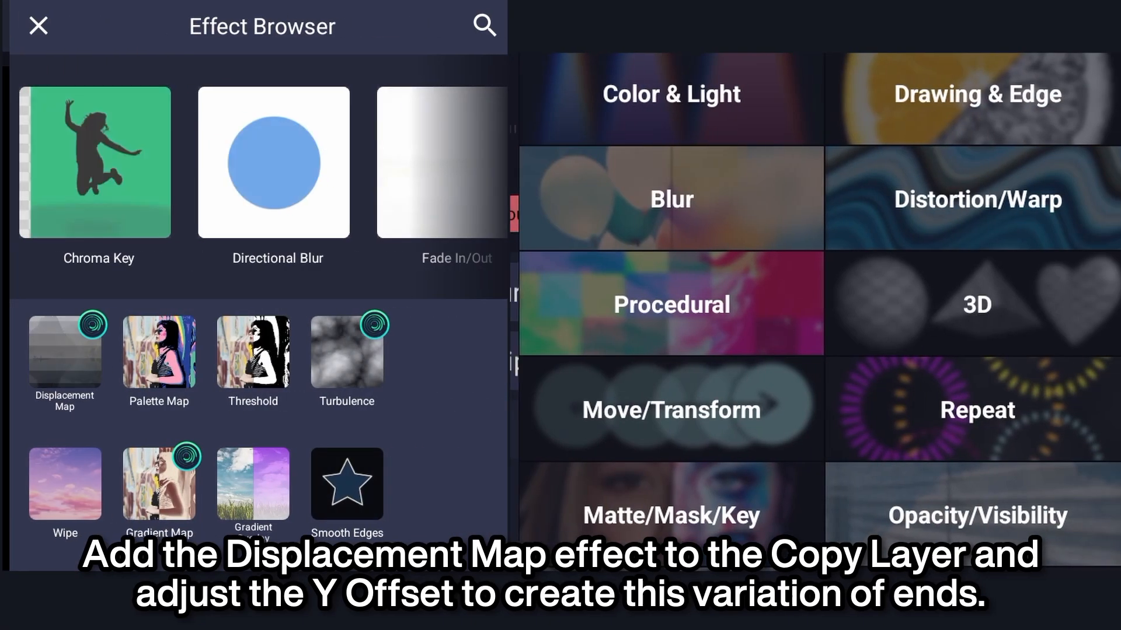
pyautogui.click(64, 350)
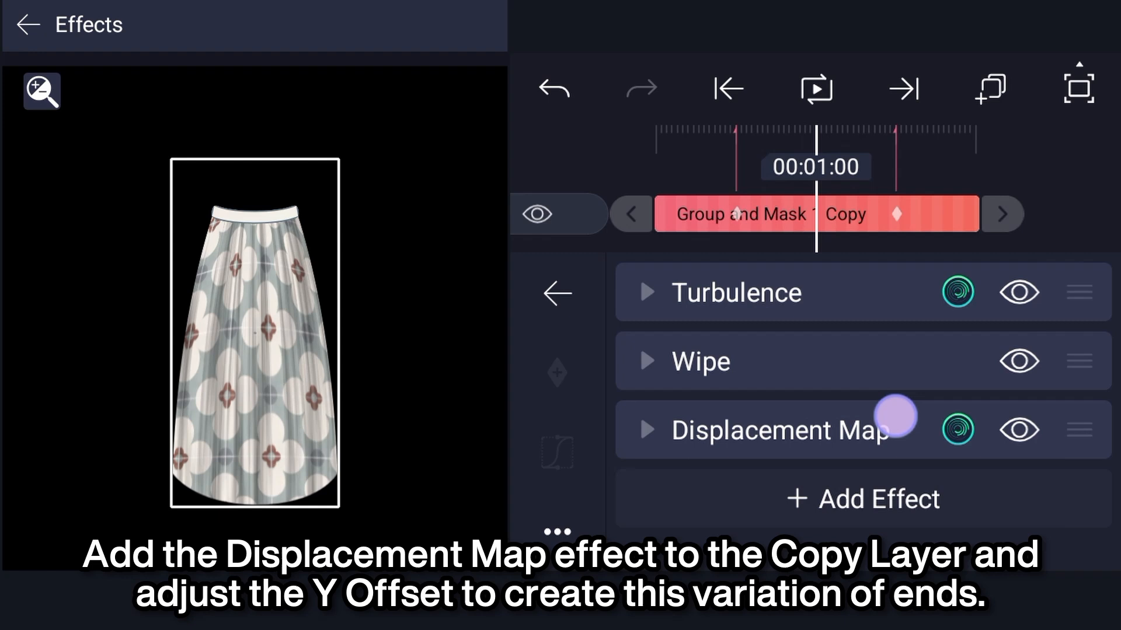
pyautogui.click(778, 430)
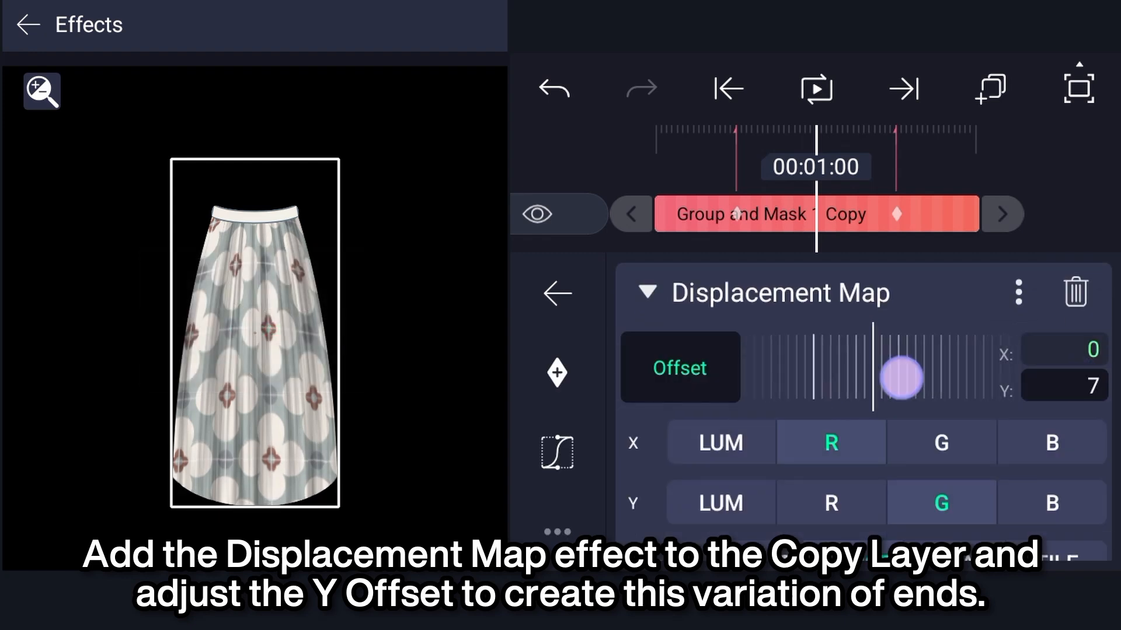
pyautogui.moveTo(903, 377); pyautogui.dragTo(963, 357)
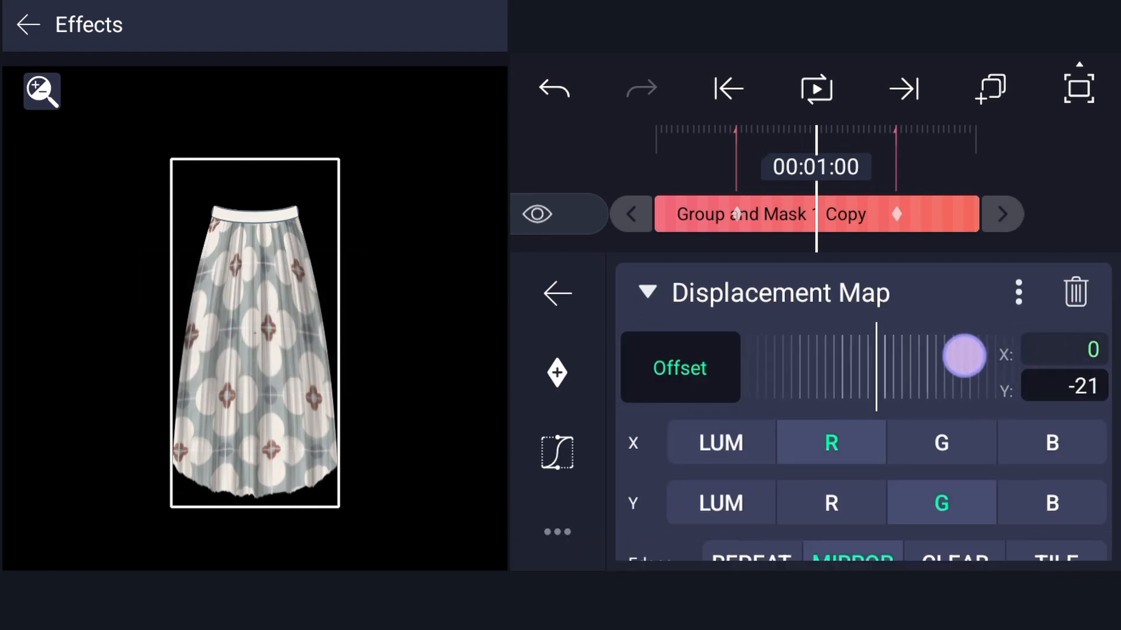
pyautogui.moveTo(965, 357); pyautogui.dragTo(961, 357)
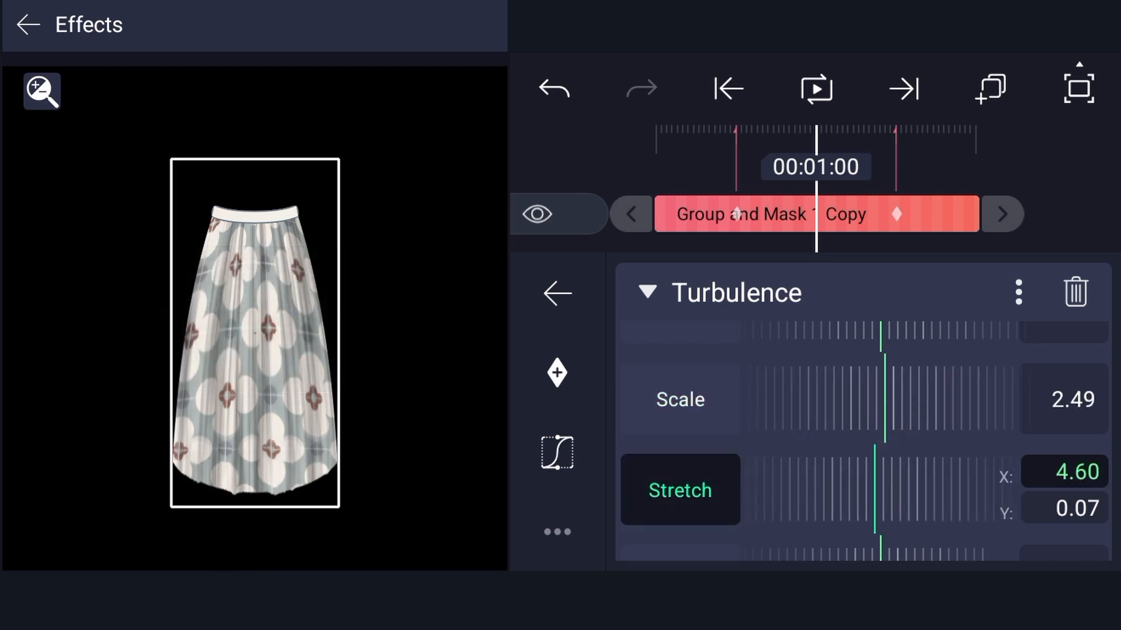
# Stretch the copy's Turbulence pattern horizontally to about 4.88, then select the original layer.
pyautogui.moveTo(879, 468); pyautogui.dragTo(897, 468)
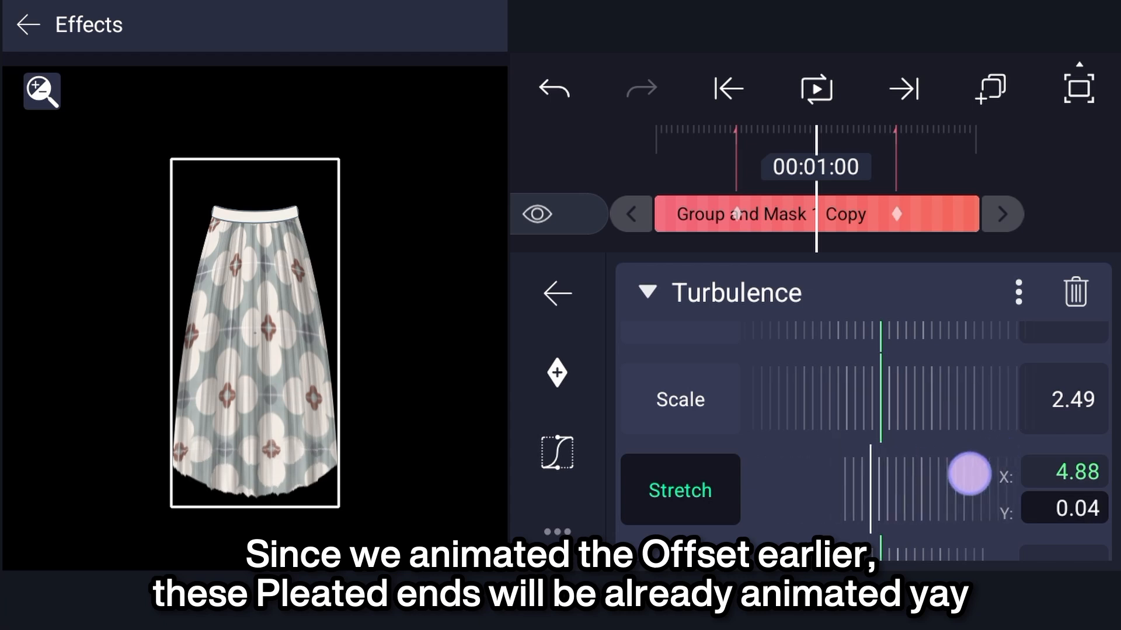
pyautogui.click(728, 88)
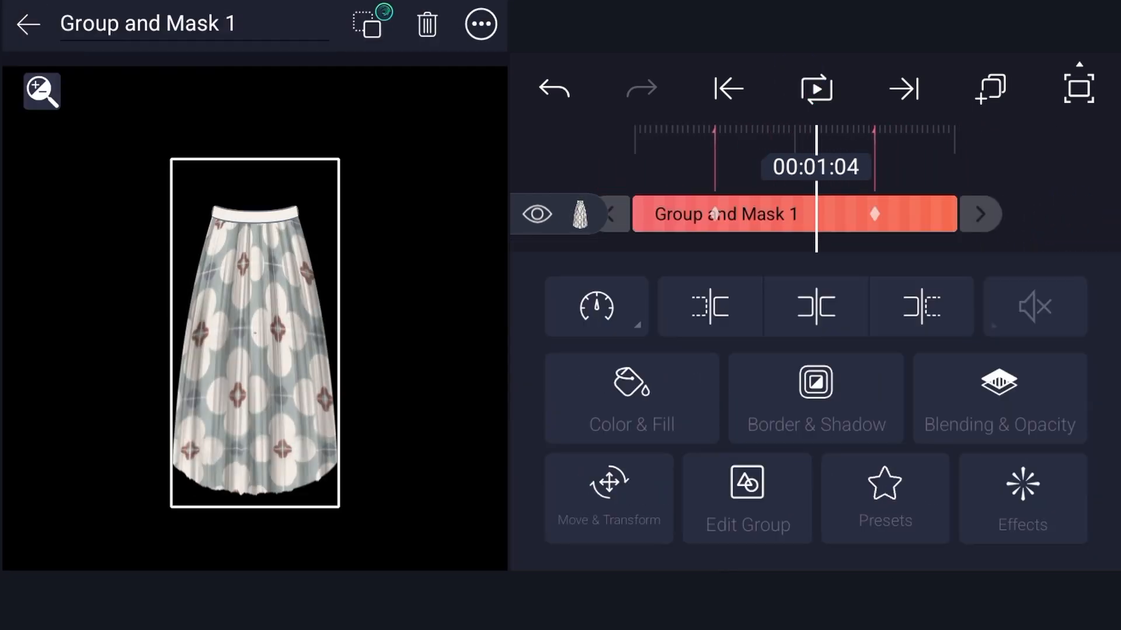
# Return to the timeline and preview the pleated skirt with its ragged hem.
pyautogui.click(1022, 498)
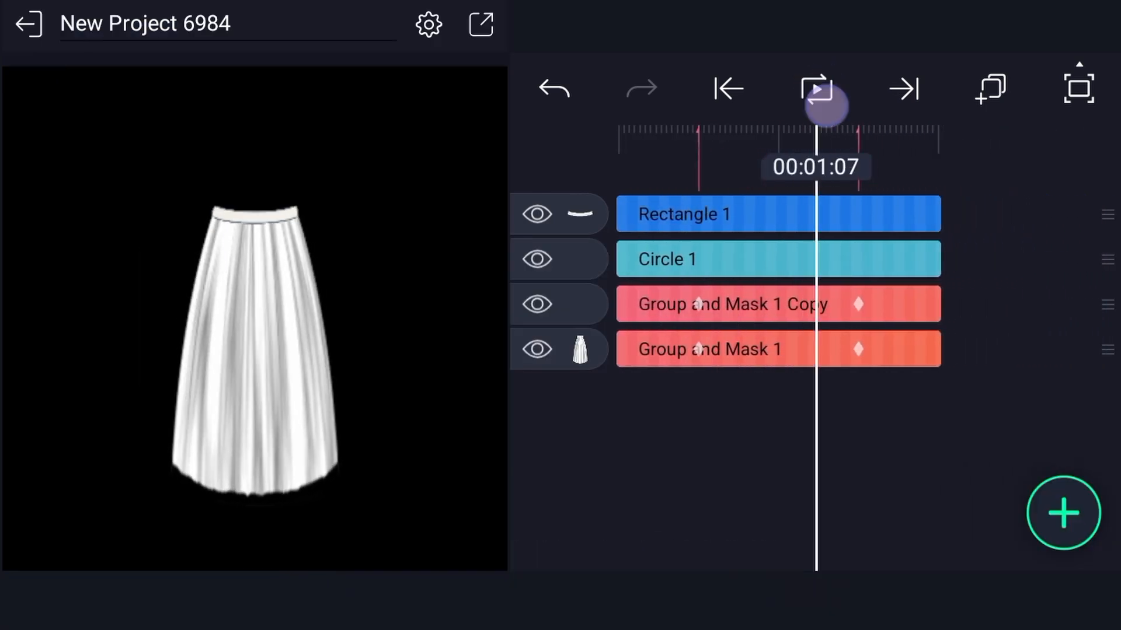
pyautogui.click(814, 89)
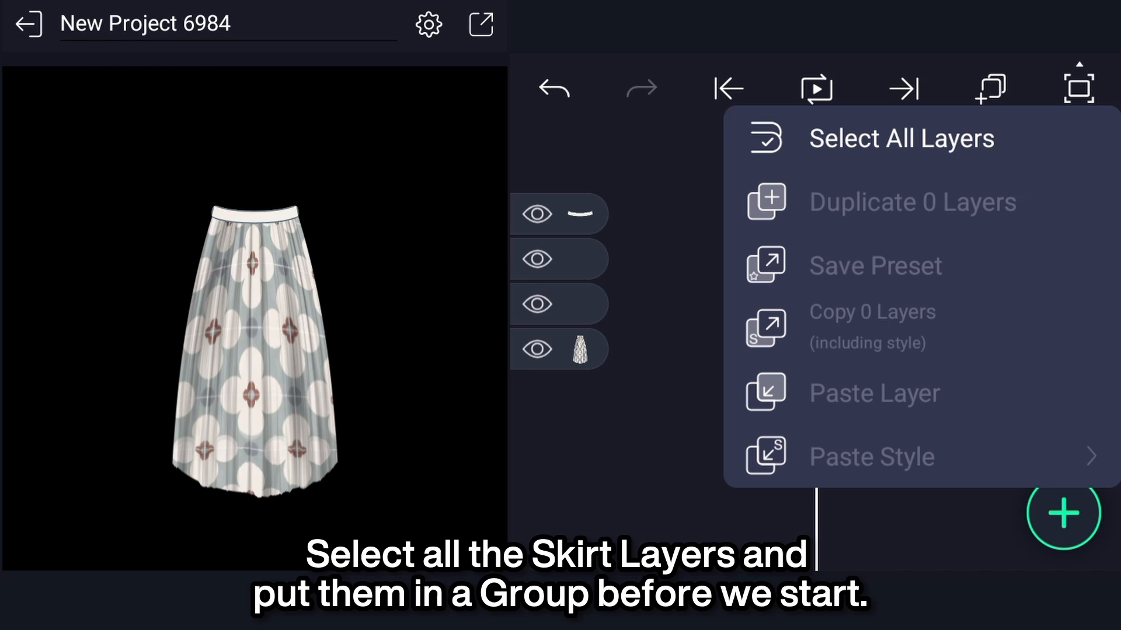
# Group all skirt layers and add a top-origin Bend with Angle keyframed across bookmarks.
pyautogui.click(901, 137)
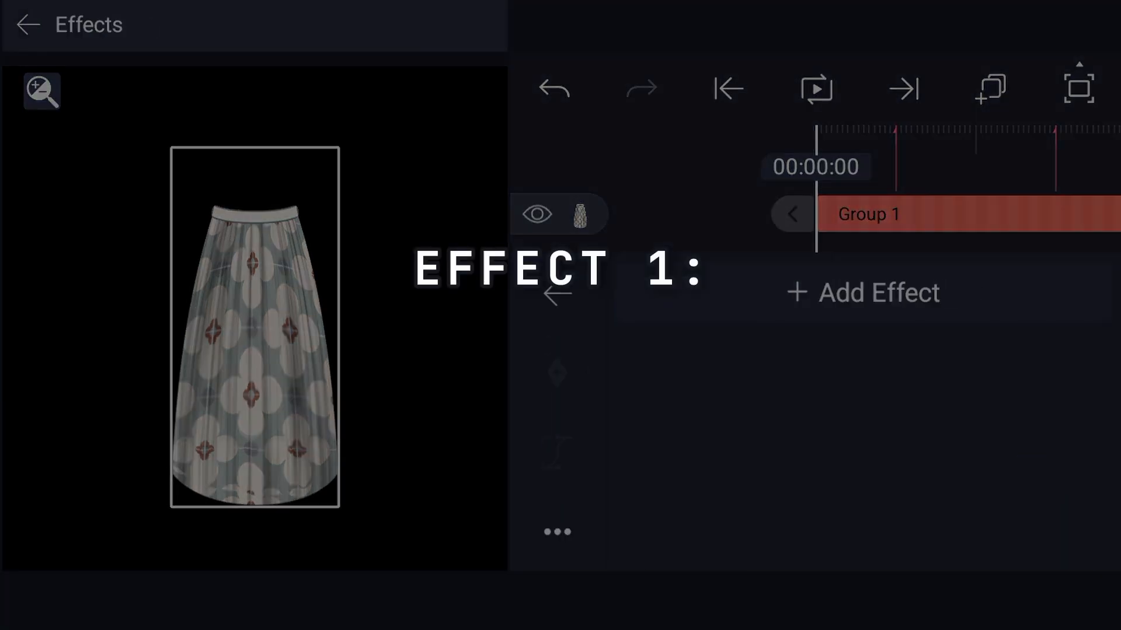
pyautogui.click(863, 292)
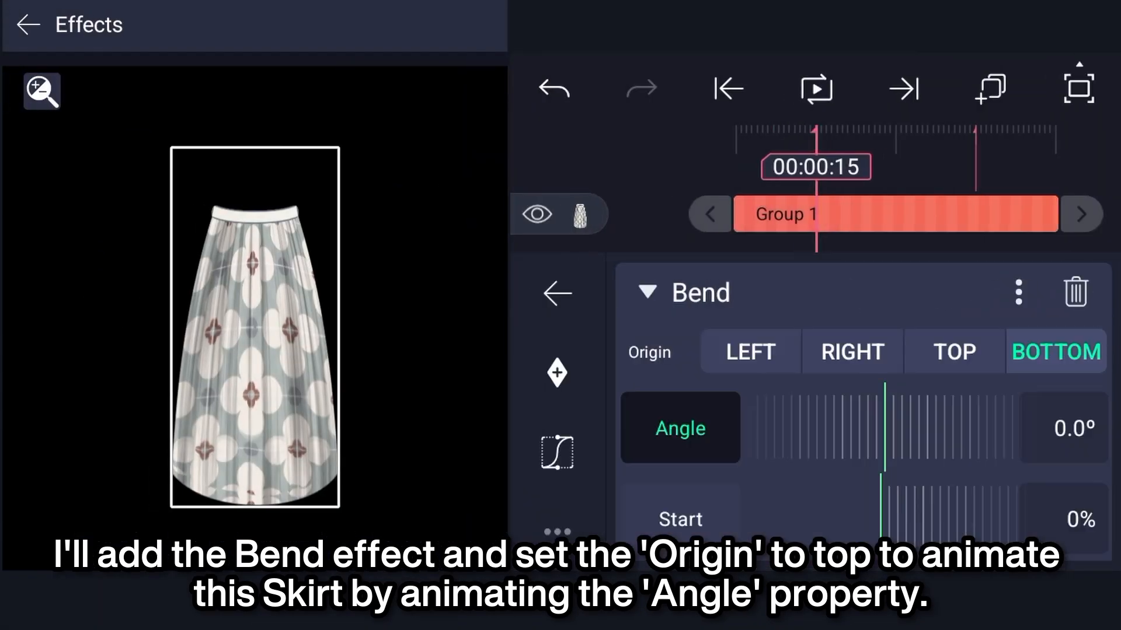
pyautogui.click(953, 351)
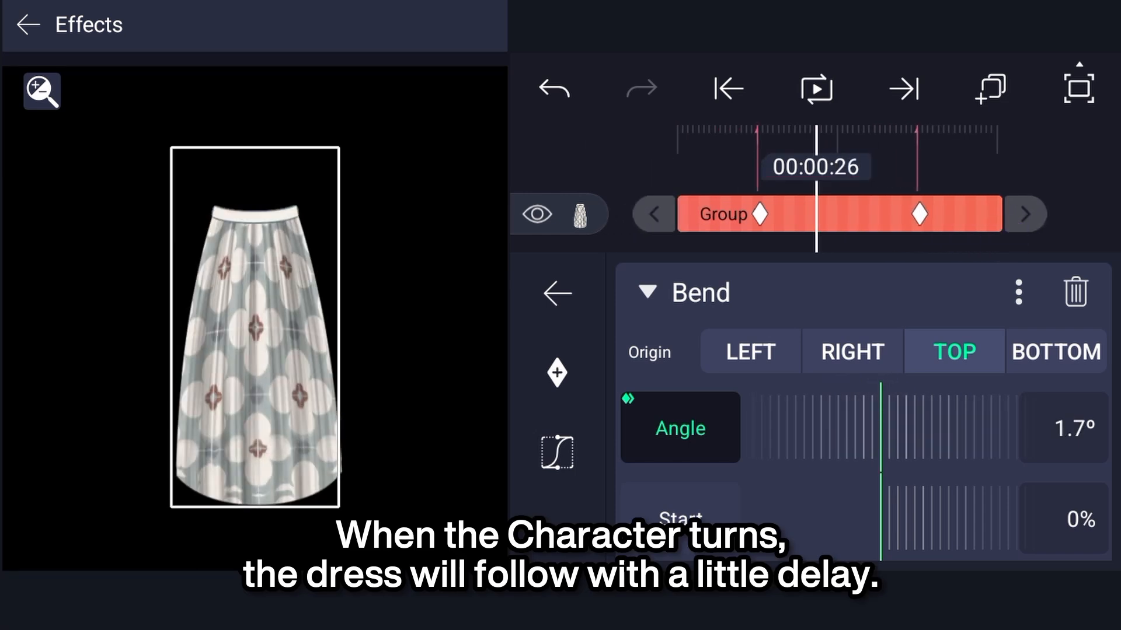
pyautogui.moveTo(879, 408); pyautogui.dragTo(954, 408)
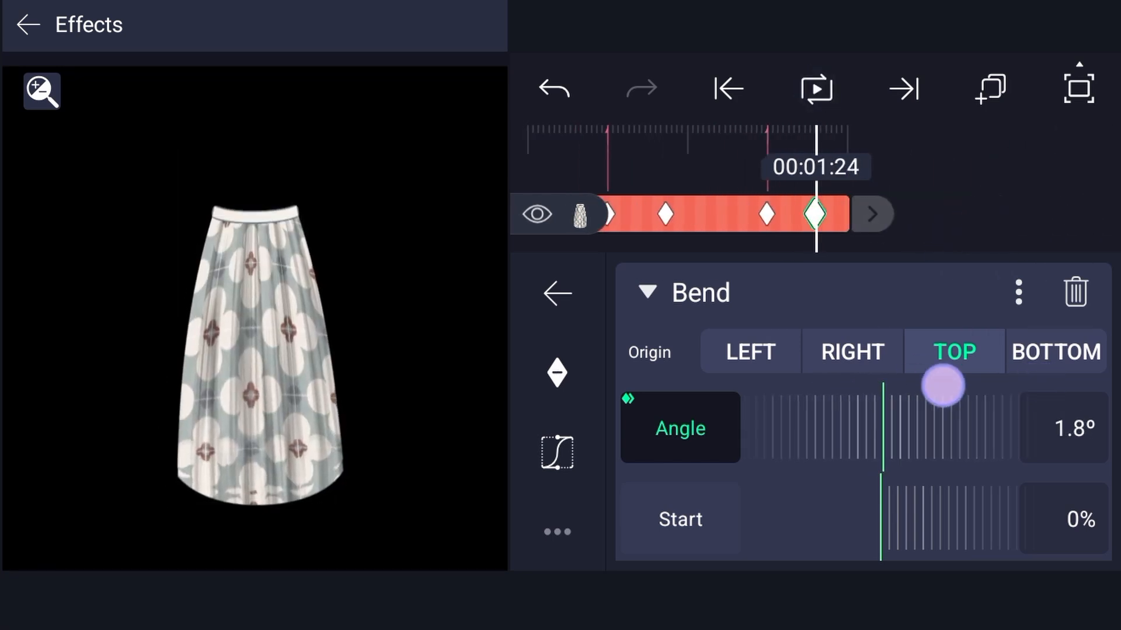
pyautogui.moveTo(944, 385); pyautogui.dragTo(934, 381)
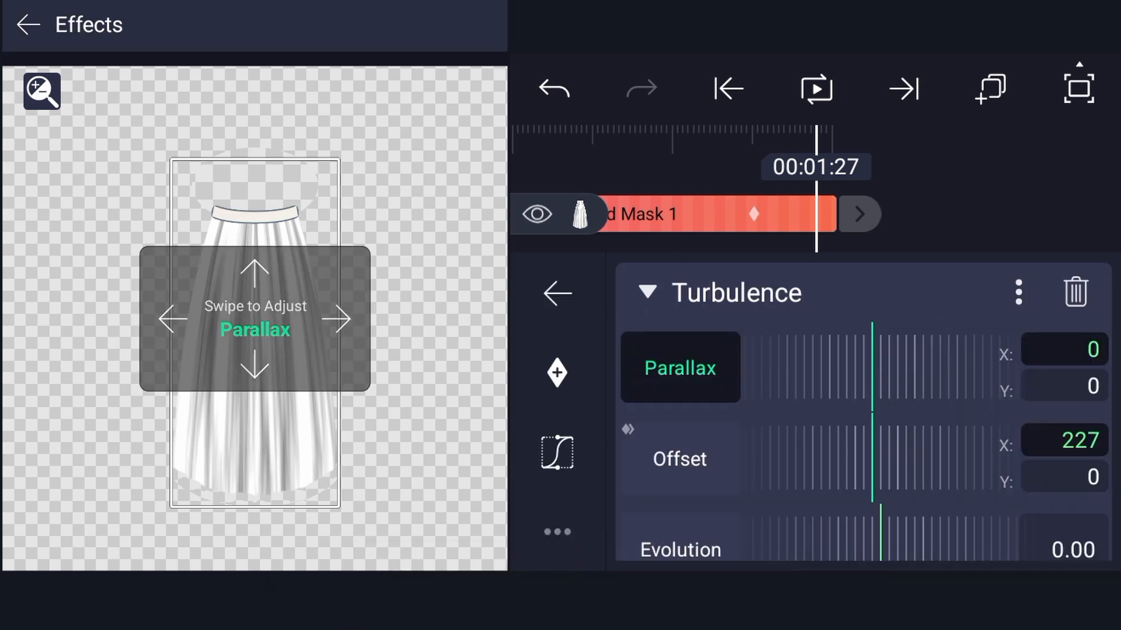
# Keyframe the skirt copy's Turbulence Offset X to about 254 so its pleats match.
pyautogui.click(678, 457)
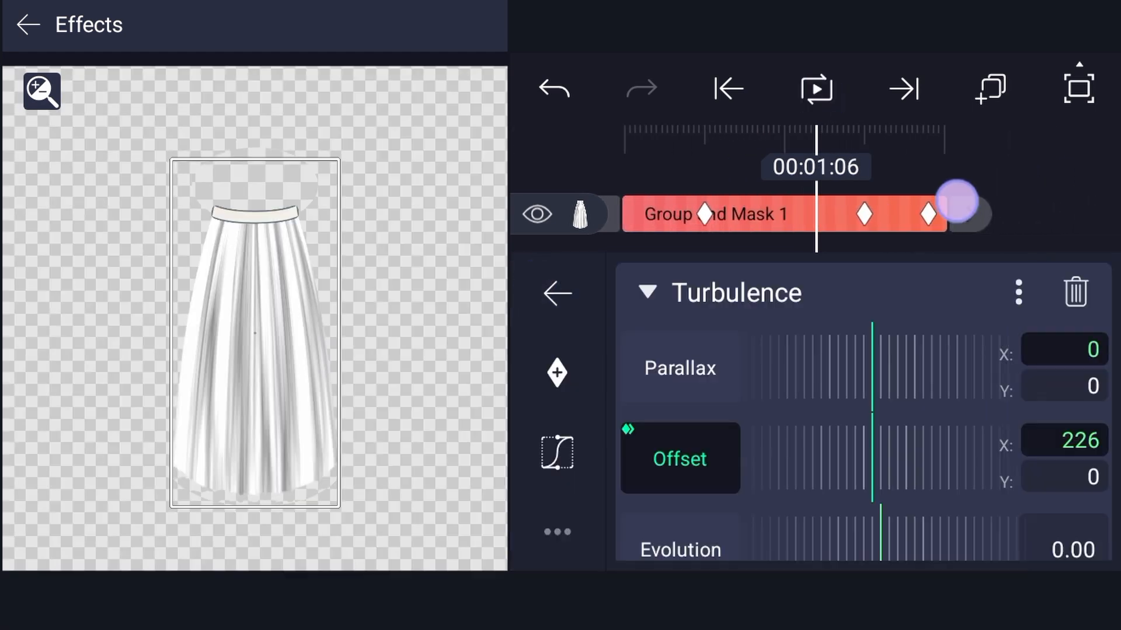
pyautogui.click(814, 89)
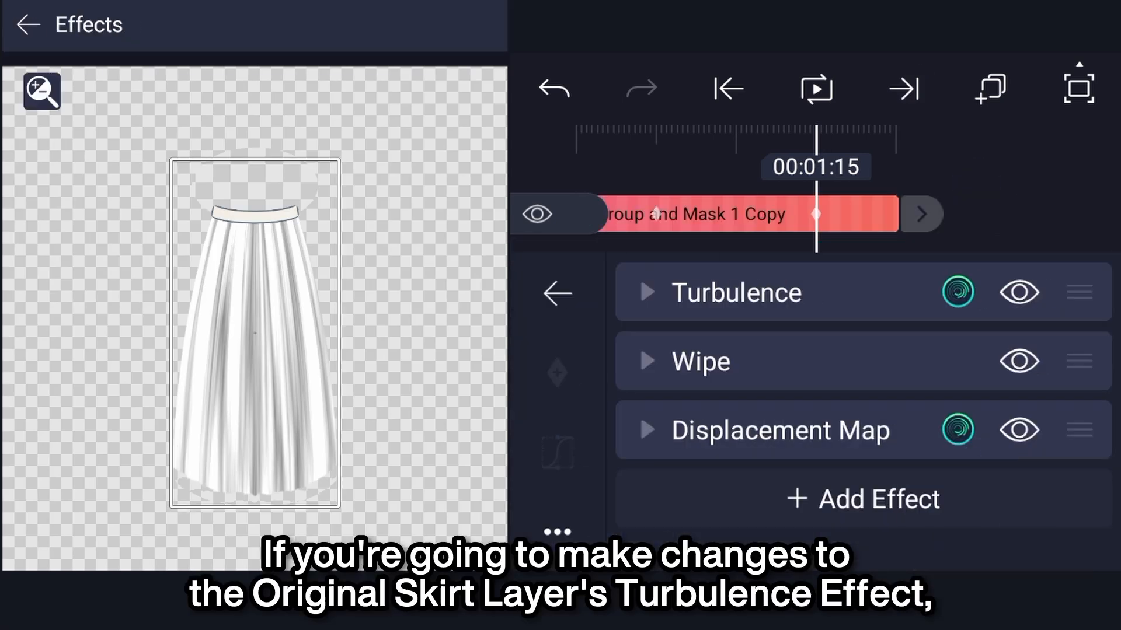
pyautogui.click(736, 292)
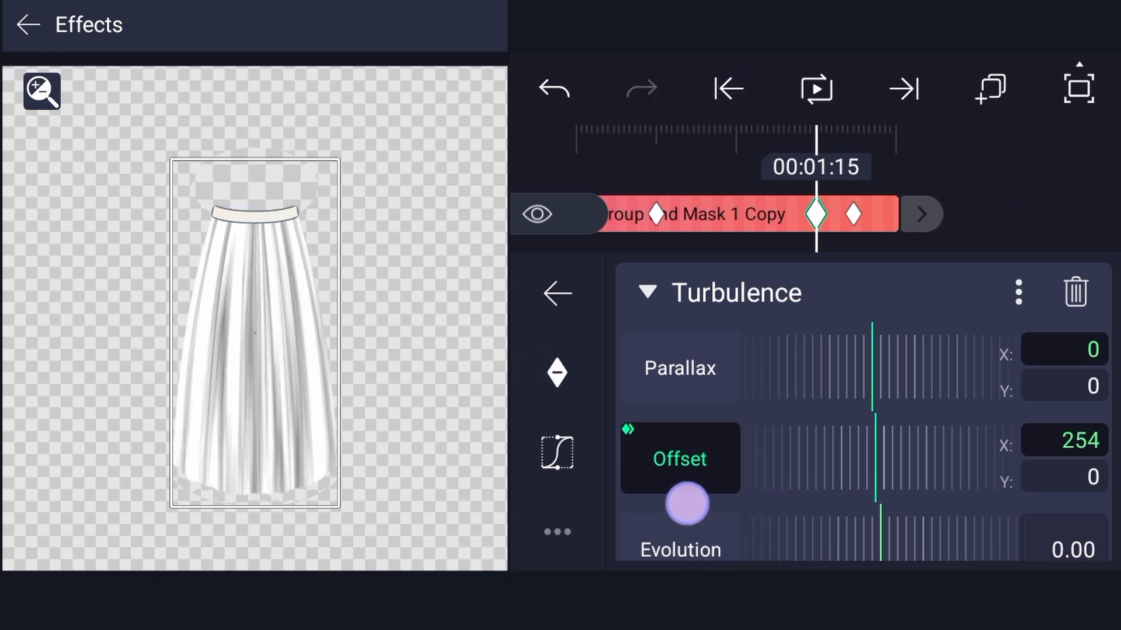
pyautogui.moveTo(685, 504); pyautogui.dragTo(964, 233)
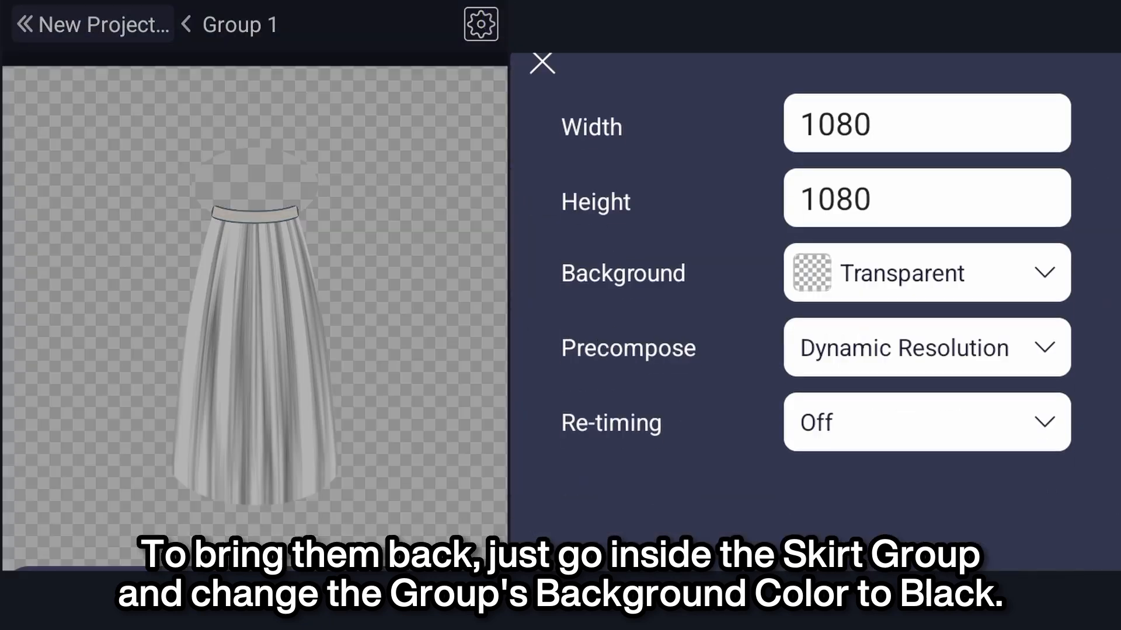
# Set the inner group's background to Black, check the copy's Offset, and select Group 1.
pyautogui.click(923, 273)
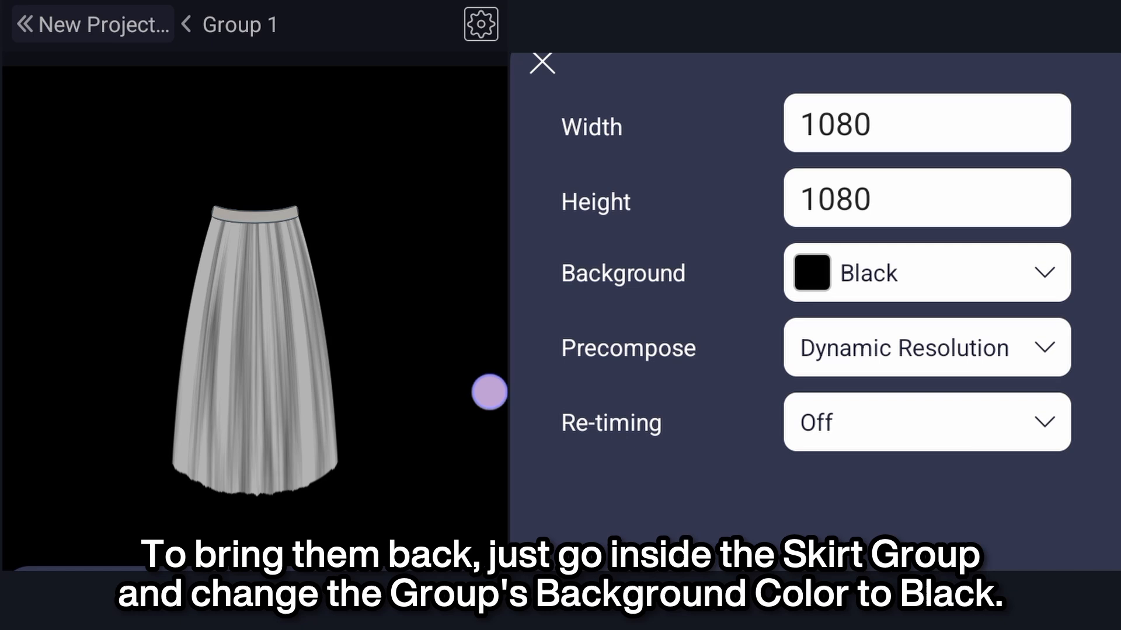
pyautogui.click(542, 63)
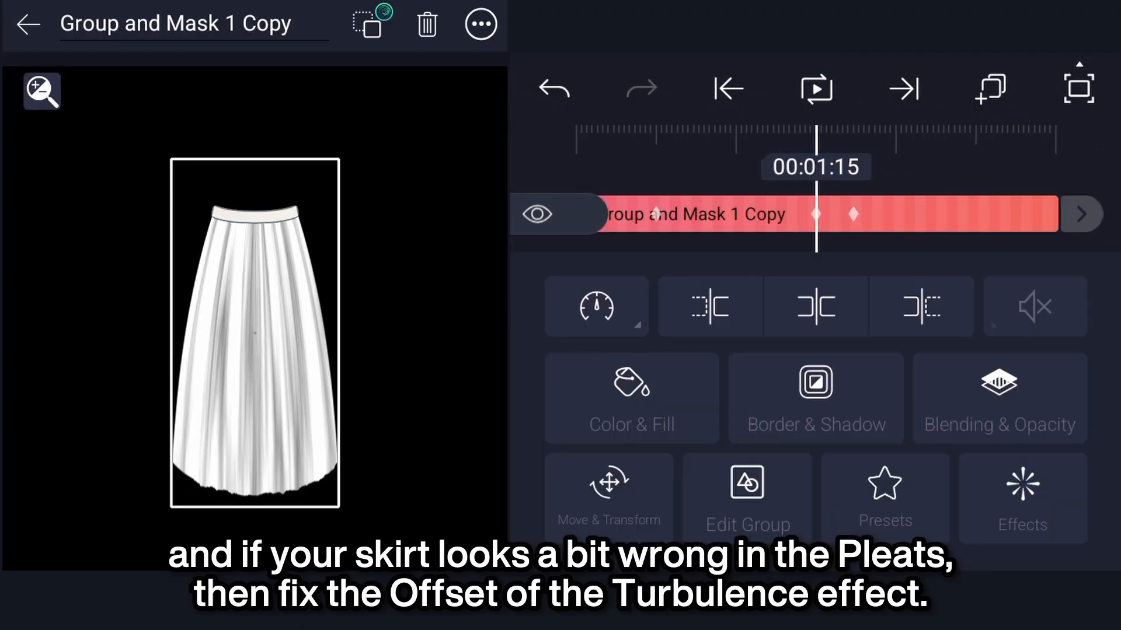
pyautogui.click(1021, 497)
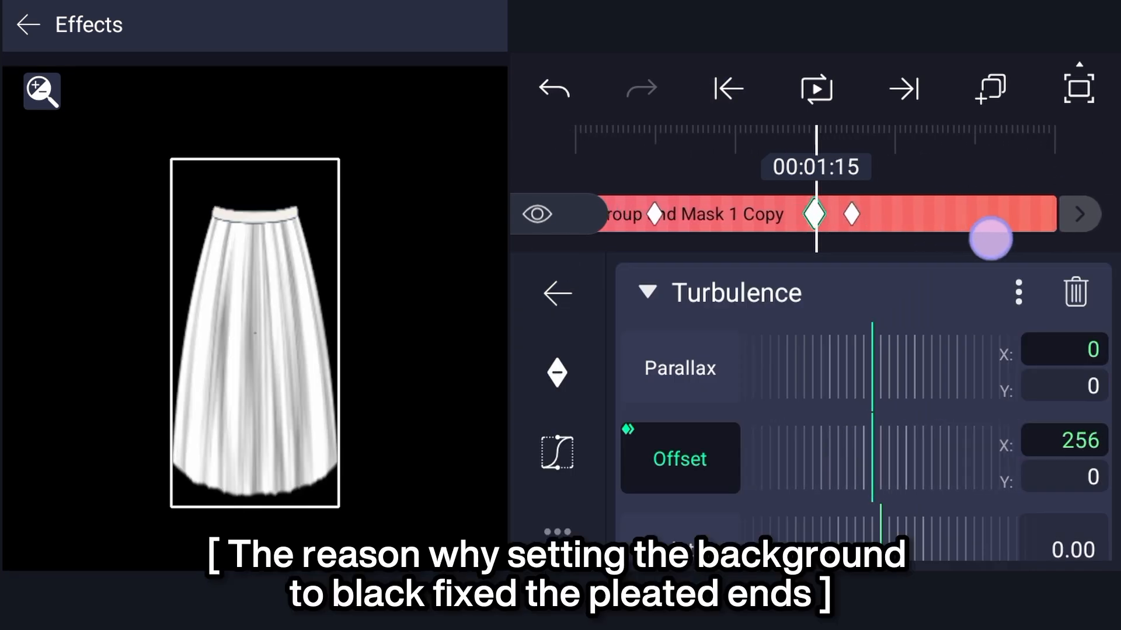
pyautogui.click(556, 293)
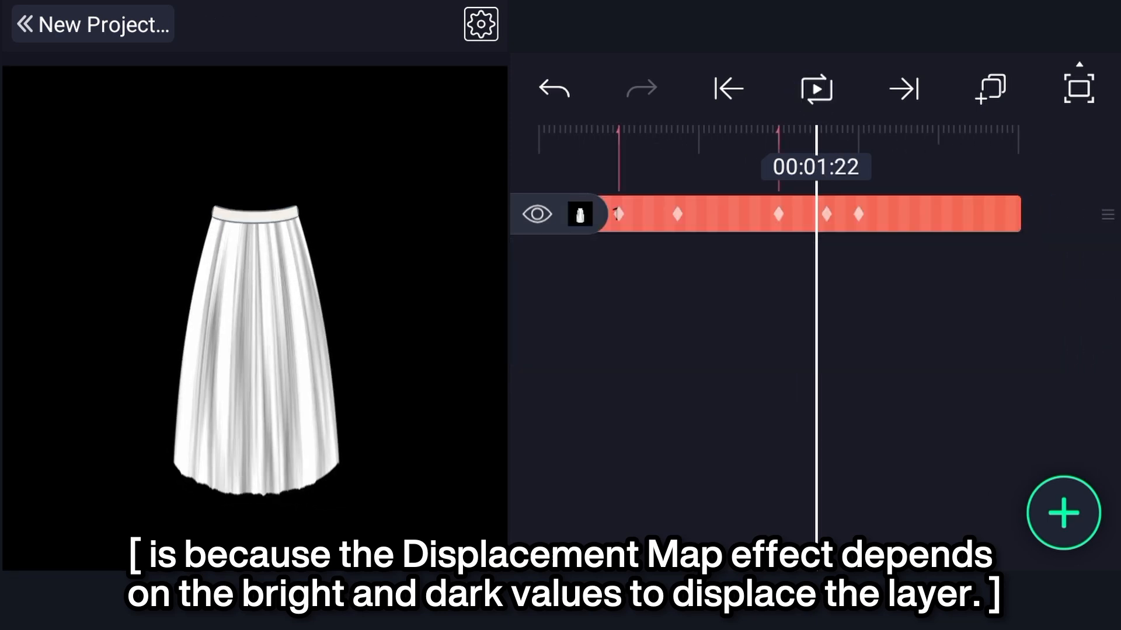
pyautogui.click(815, 88)
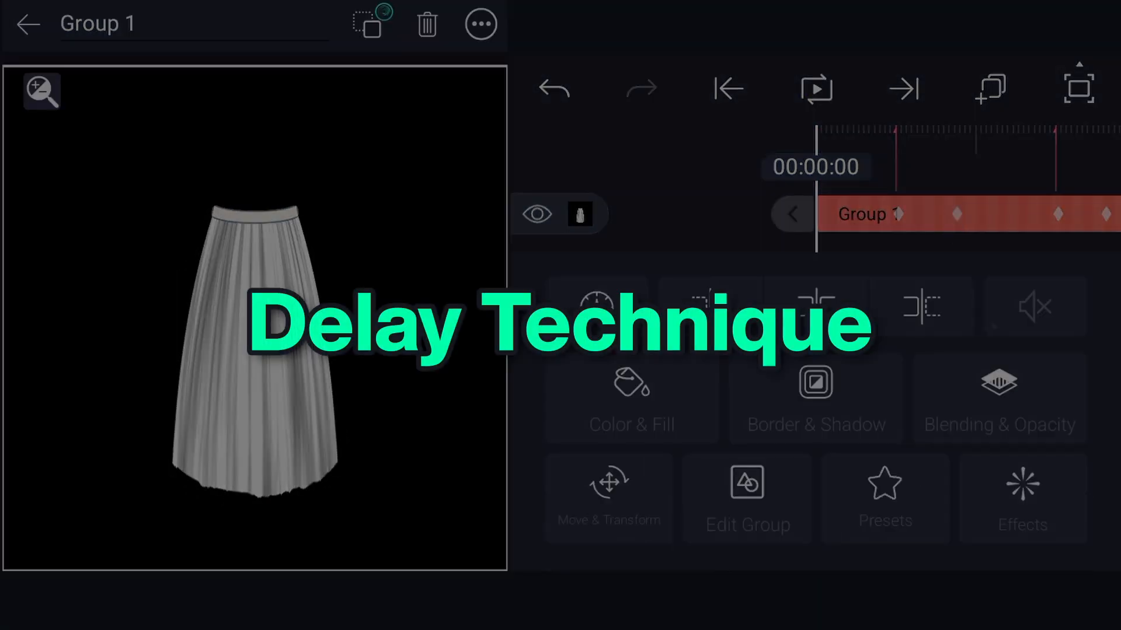
# Keyframe Group 1's Bend Angle over time with a lower Start, then preview the swing.
pyautogui.click(1022, 498)
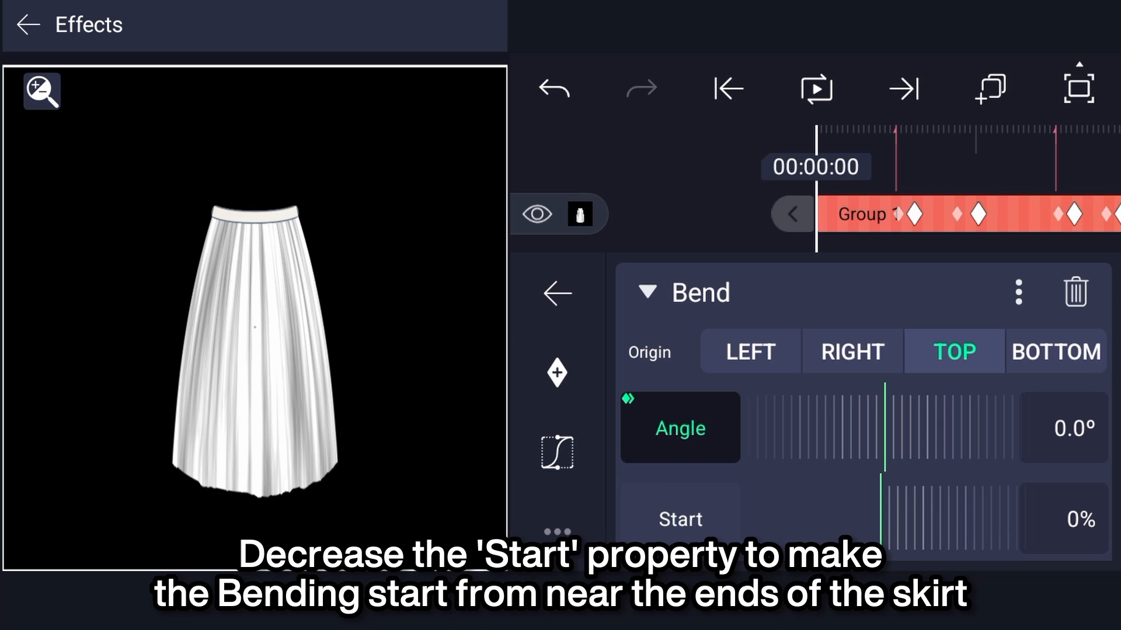
pyautogui.moveTo(885, 512); pyautogui.dragTo(925, 512)
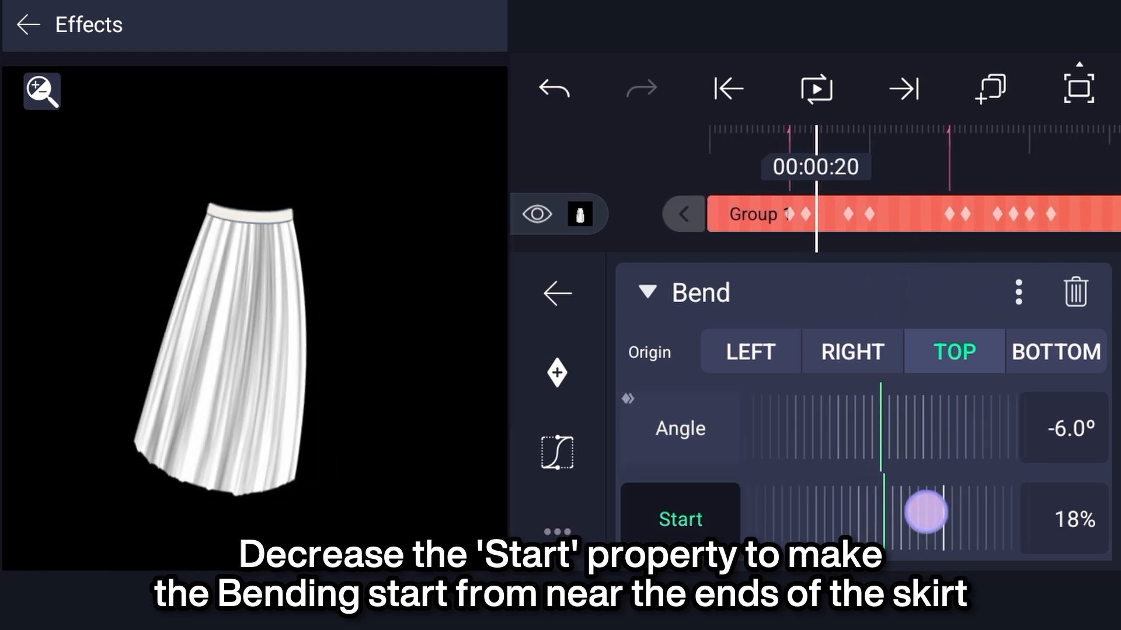
pyautogui.moveTo(924, 508); pyautogui.dragTo(974, 493)
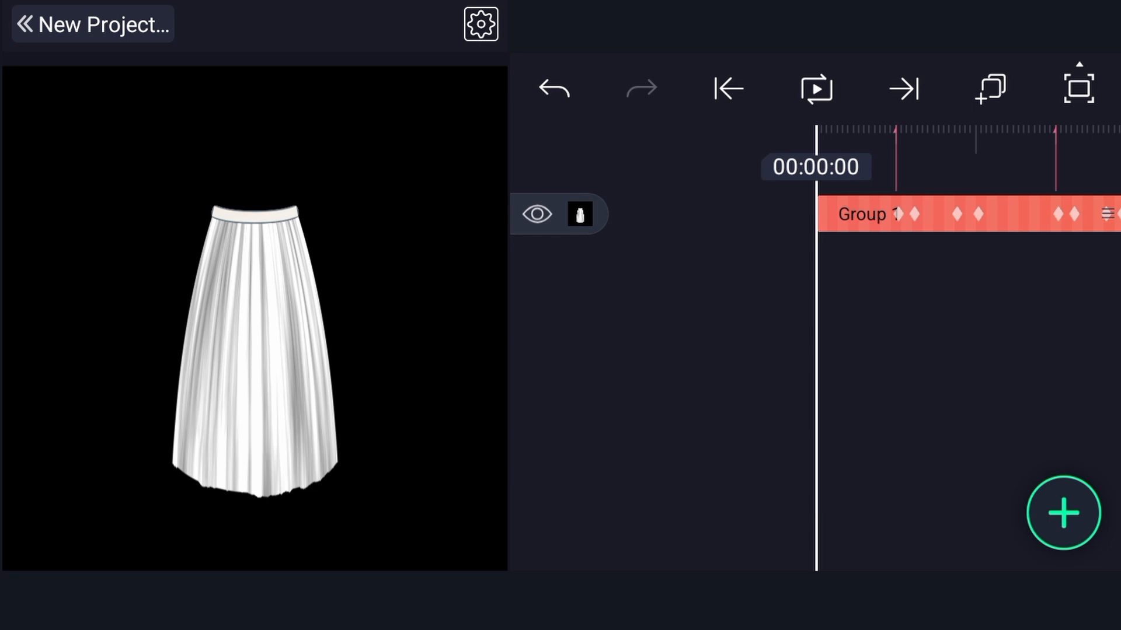
pyautogui.click(814, 88)
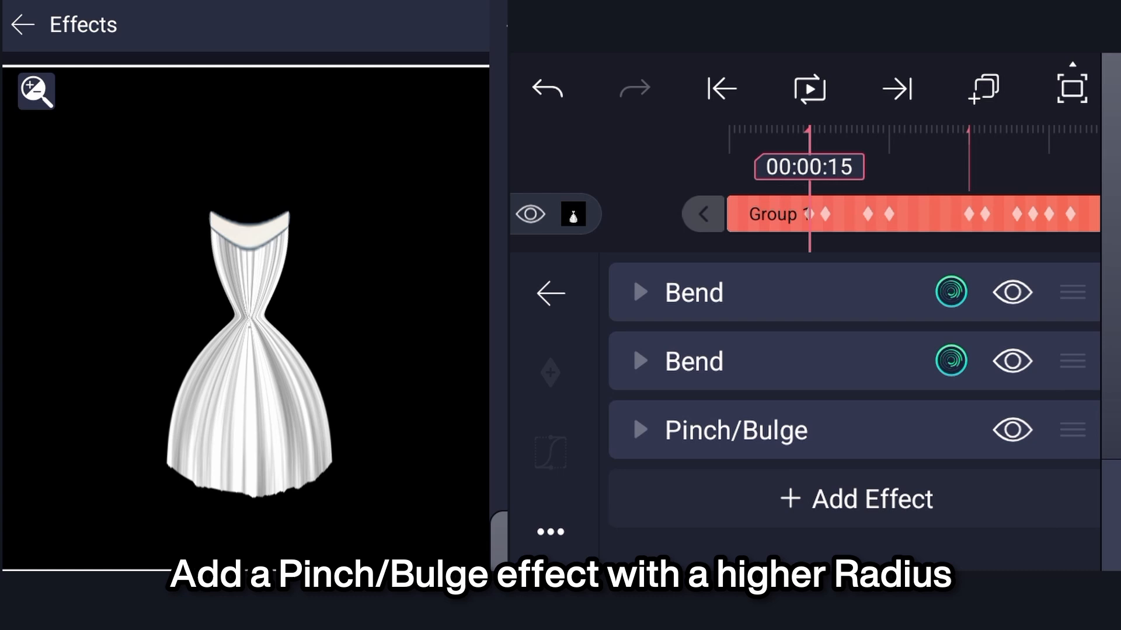
# Add Pinch/Bulge effects with centres along the hem, tune Strength, and keyframe them.
pyautogui.click(735, 429)
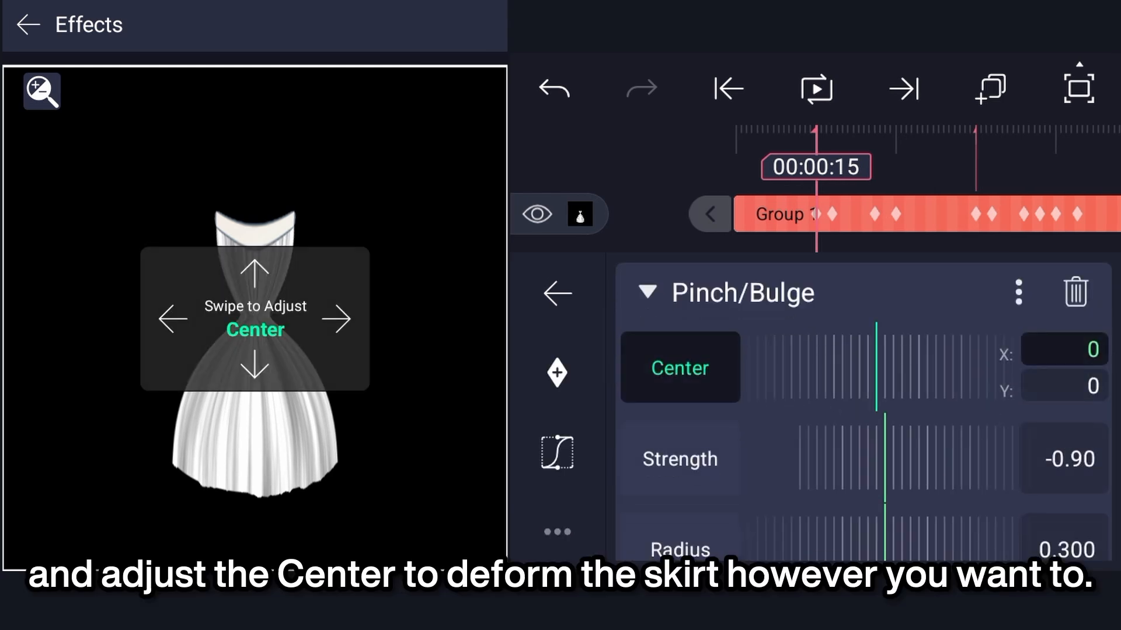
pyautogui.moveTo(255, 320); pyautogui.dragTo(325, 482)
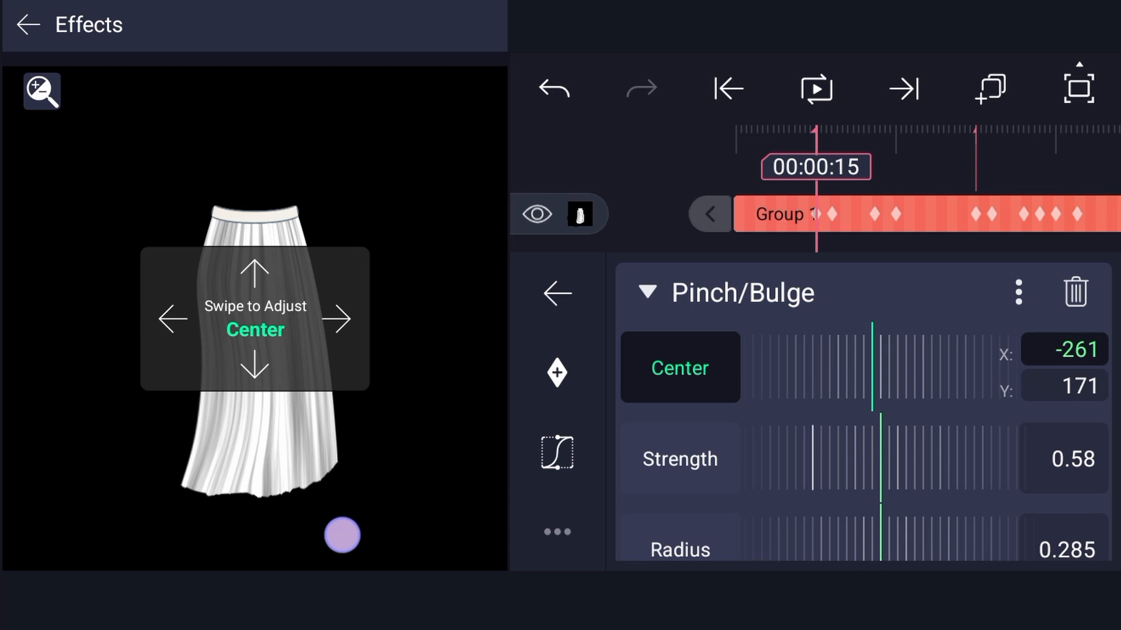
pyautogui.moveTo(341, 535); pyautogui.dragTo(290, 546)
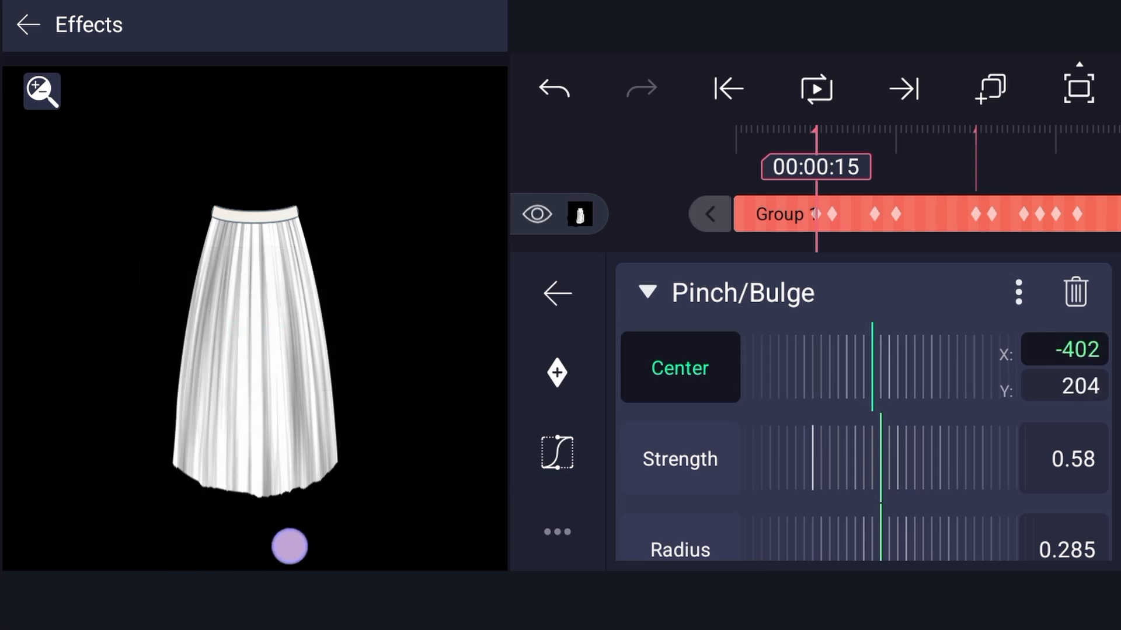
pyautogui.moveTo(290, 547); pyautogui.dragTo(418, 532)
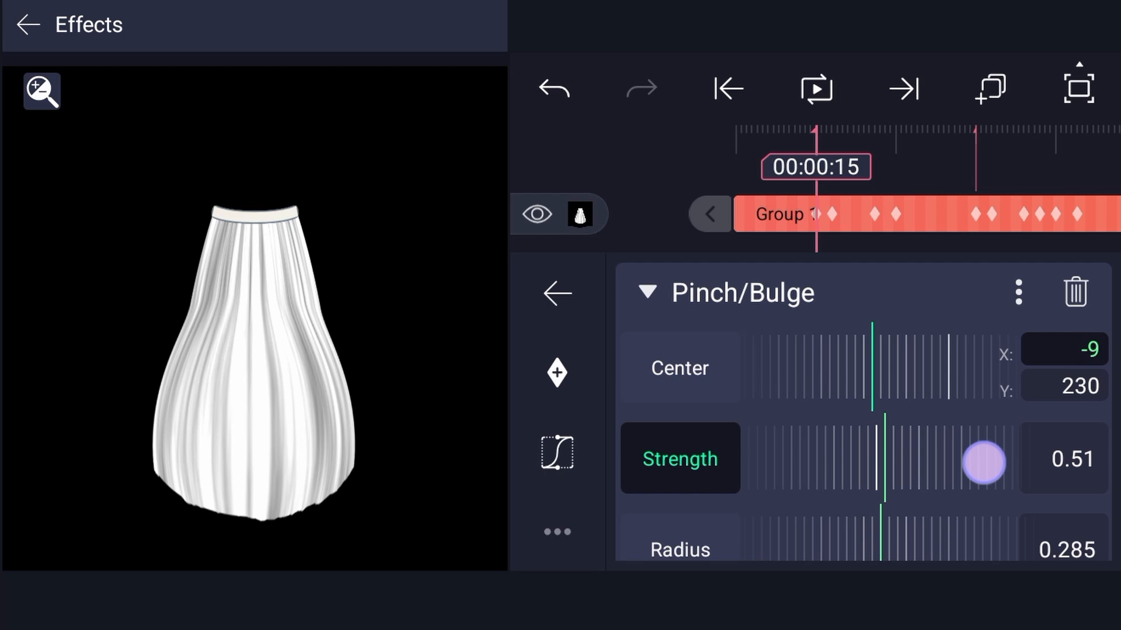
pyautogui.moveTo(982, 463); pyautogui.dragTo(990, 424)
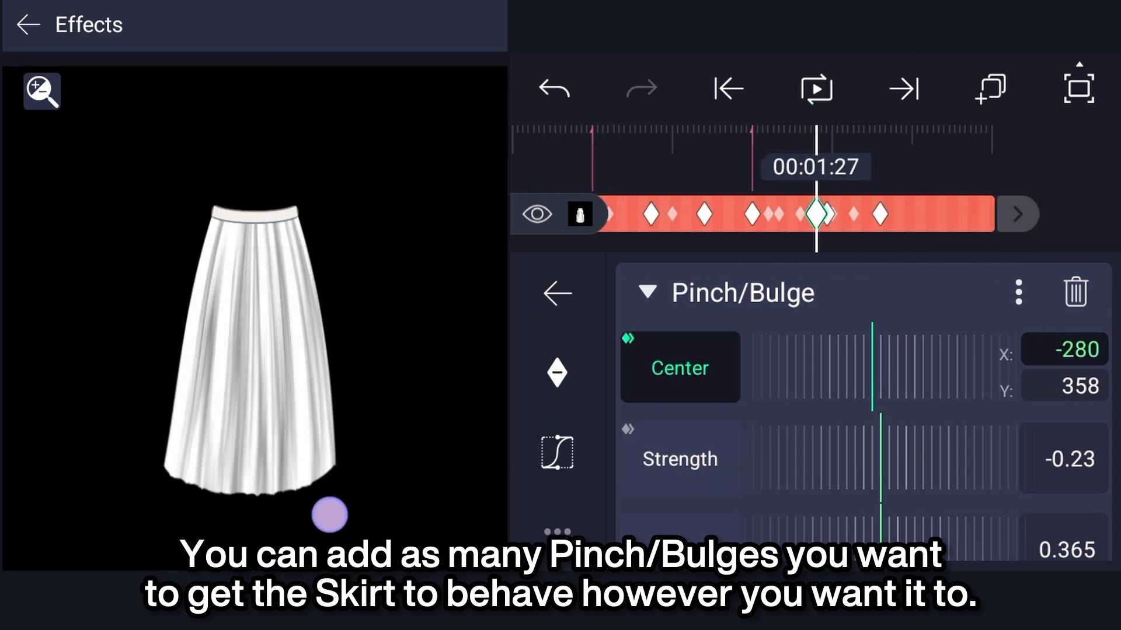
pyautogui.click(815, 89)
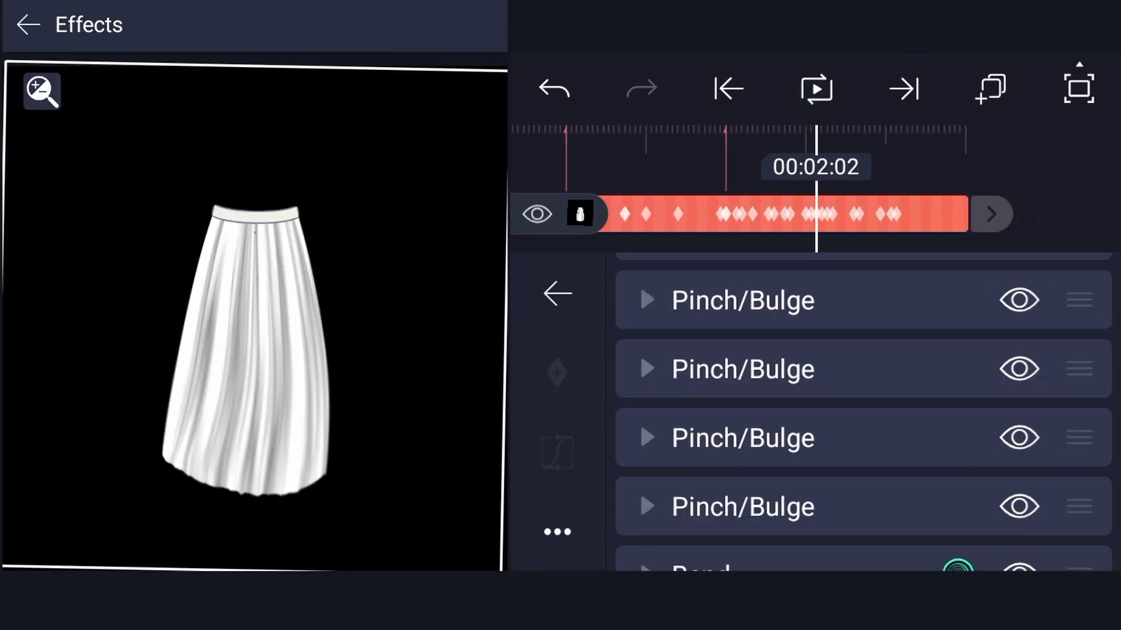
# Preview the skirt animation, then enter Group 1 and select the flower pattern layer.
pyautogui.click(646, 299)
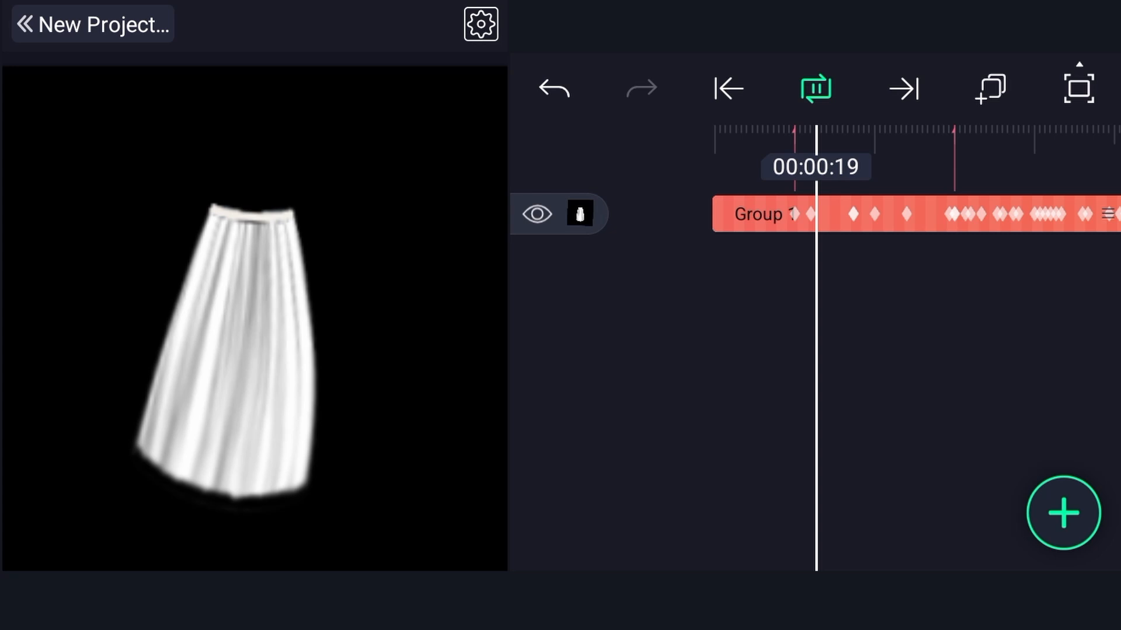
pyautogui.click(1063, 512)
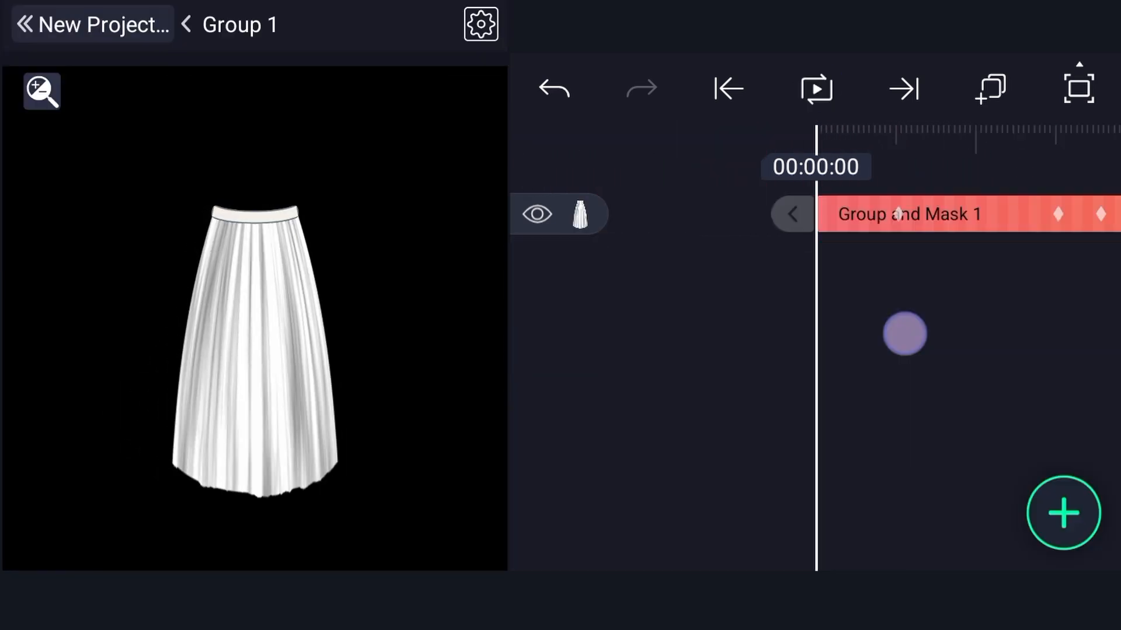
pyautogui.click(1063, 513)
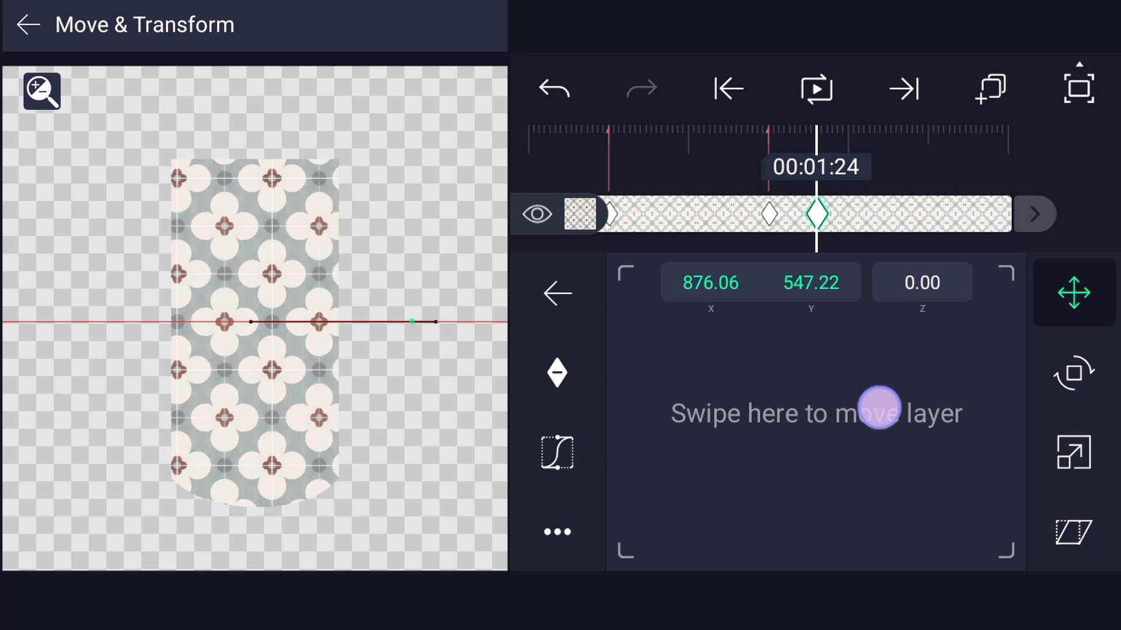
# Keyframe the flower pattern sliding sideways across the skirt and make the group background transparent.
pyautogui.moveTo(875, 410); pyautogui.dragTo(949, 394)
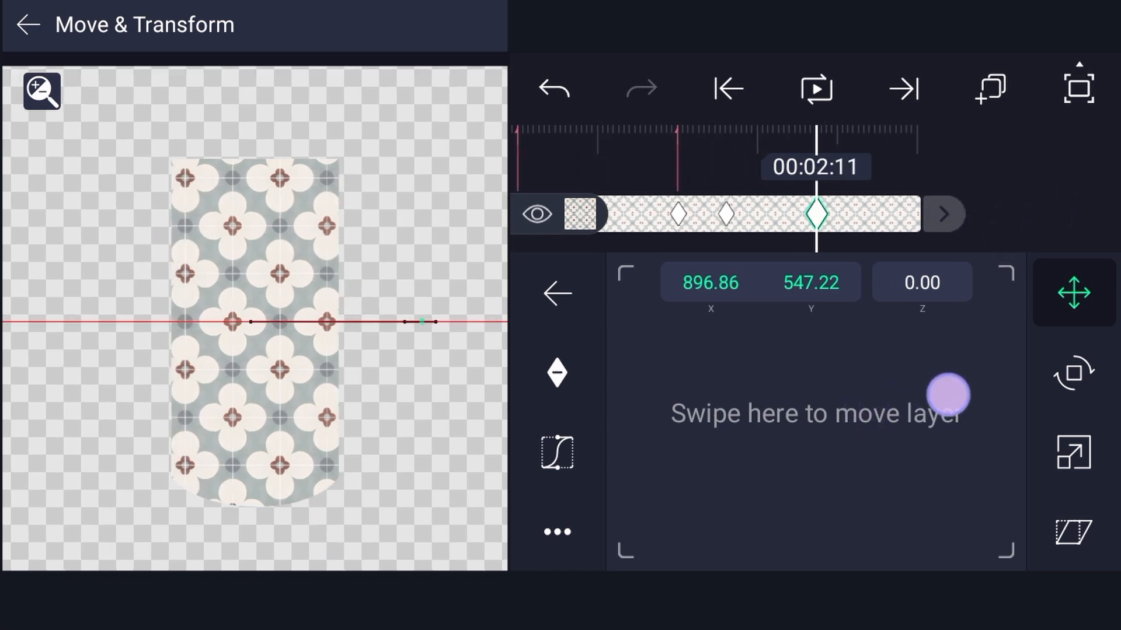
pyautogui.moveTo(949, 395); pyautogui.dragTo(913, 386)
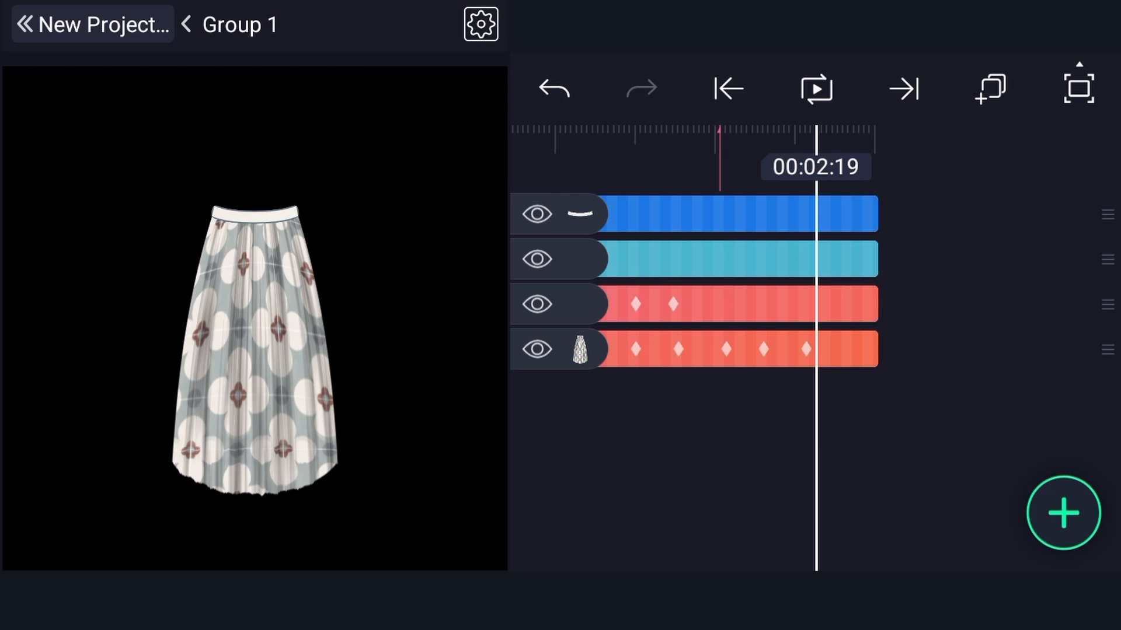
pyautogui.click(814, 88)
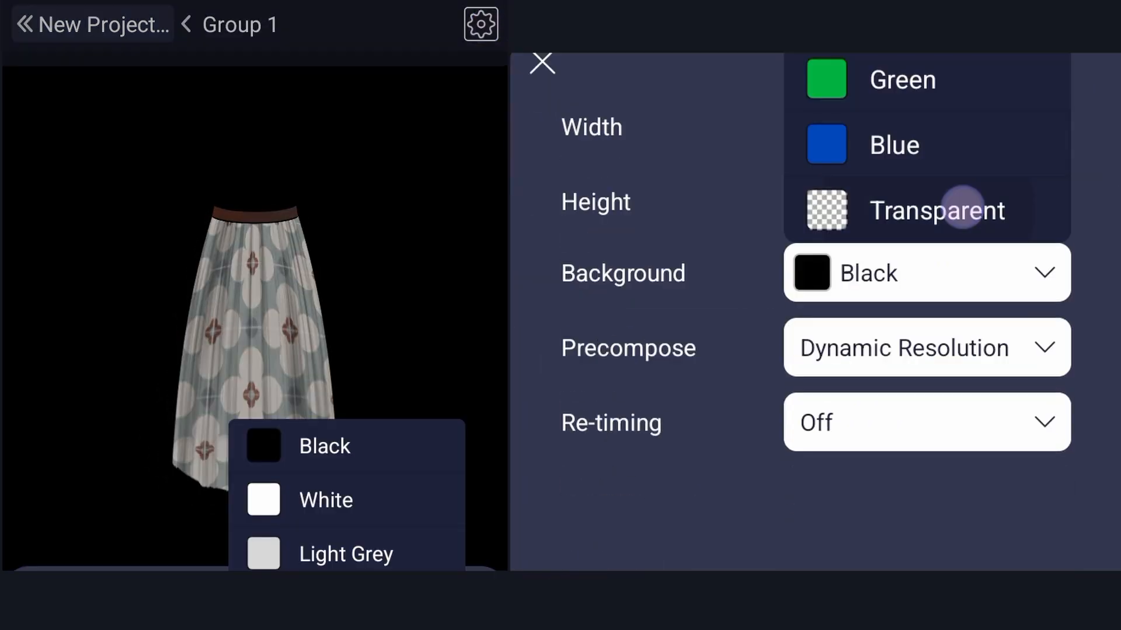
pyautogui.click(541, 63)
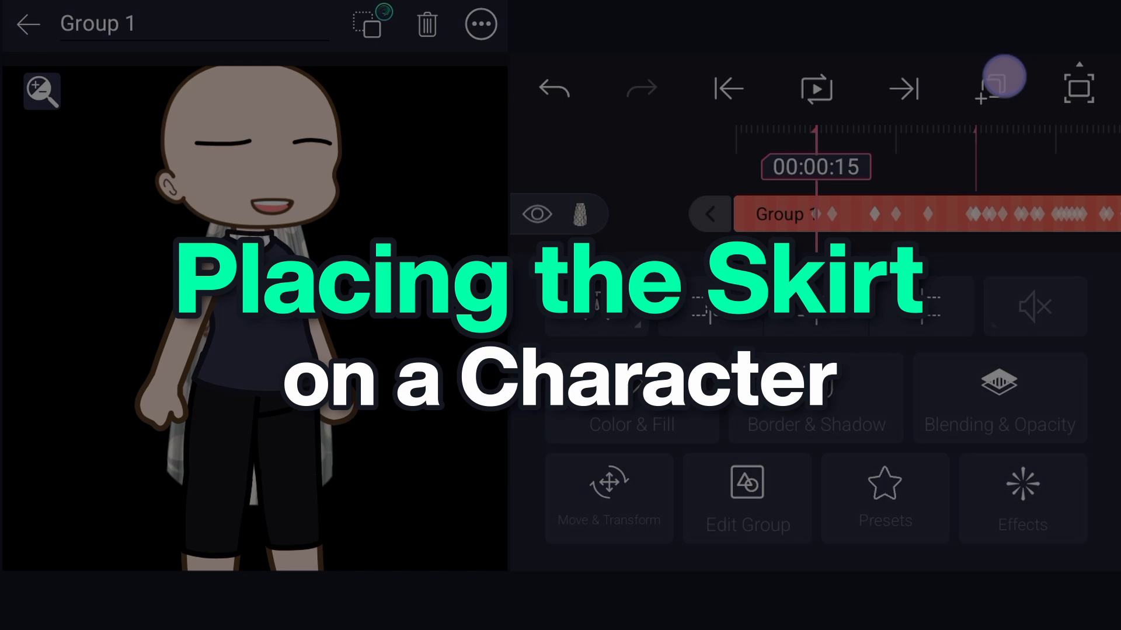
# Parent the skirt group to the Body layer and rotate Body to 43° to confirm it follows.
pyautogui.click(28, 23)
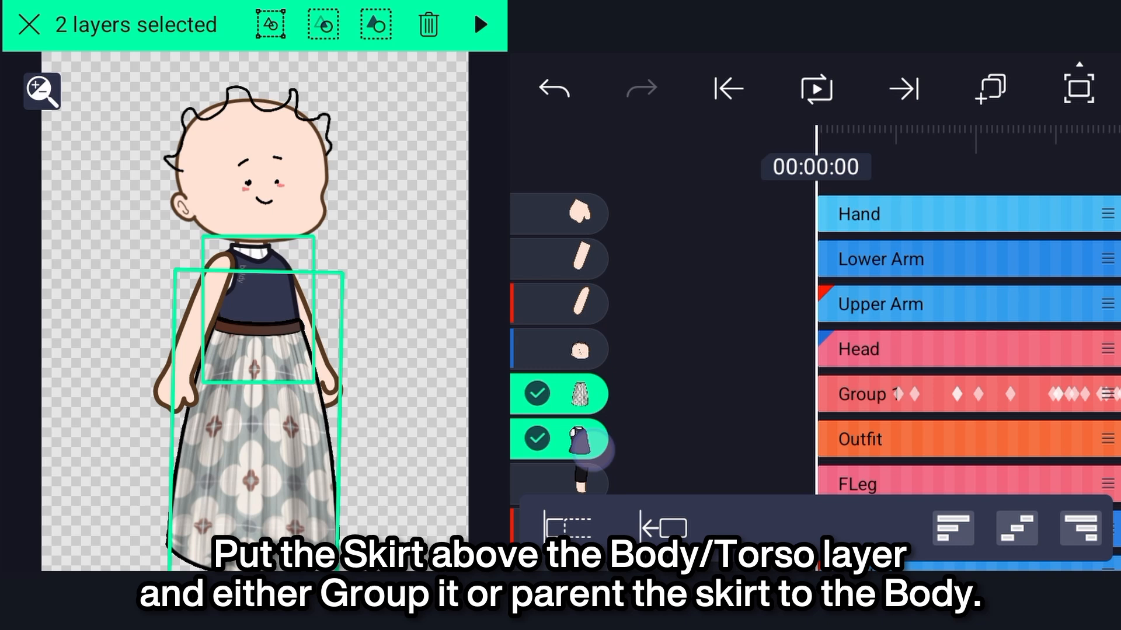
pyautogui.click(374, 23)
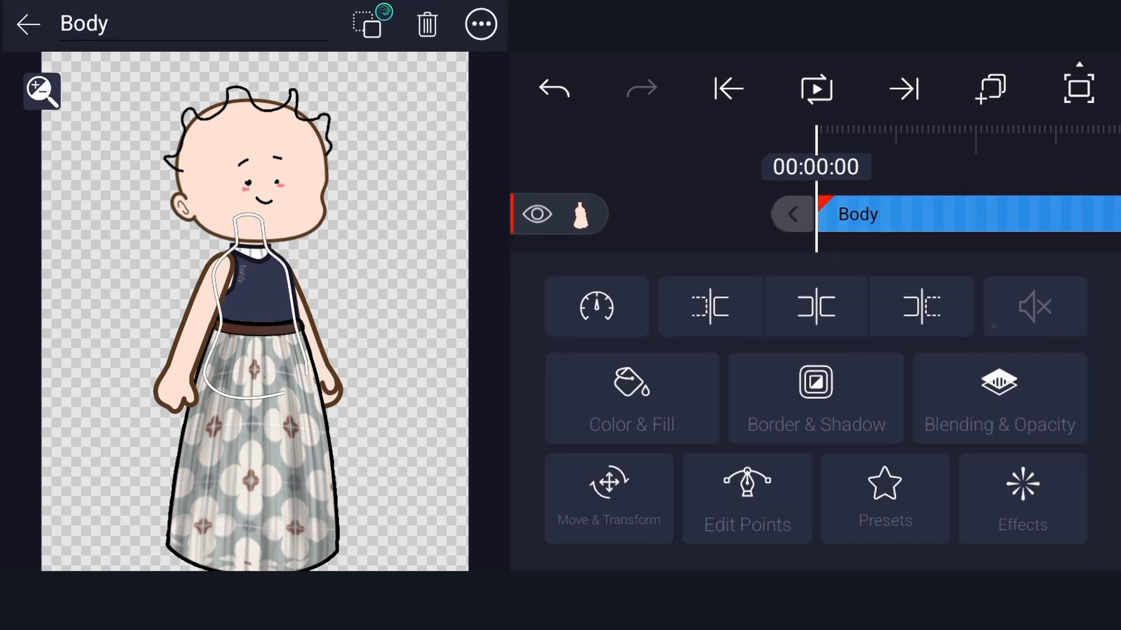
pyautogui.click(607, 498)
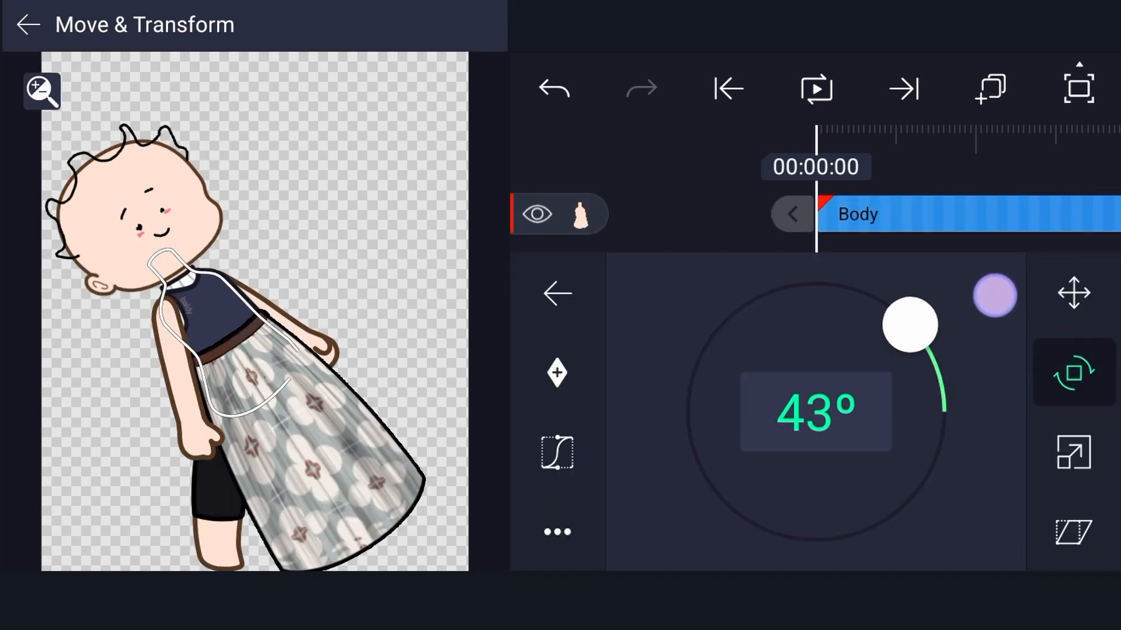